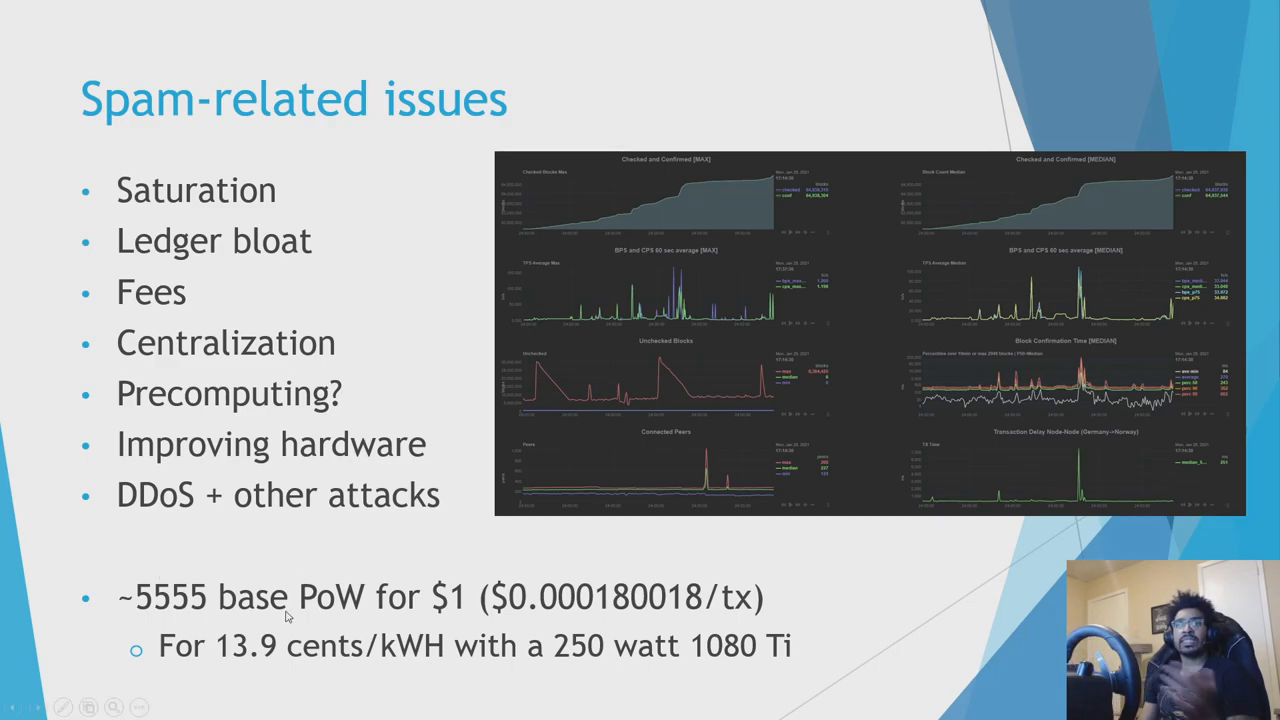
pyautogui.moveTo(398, 620)
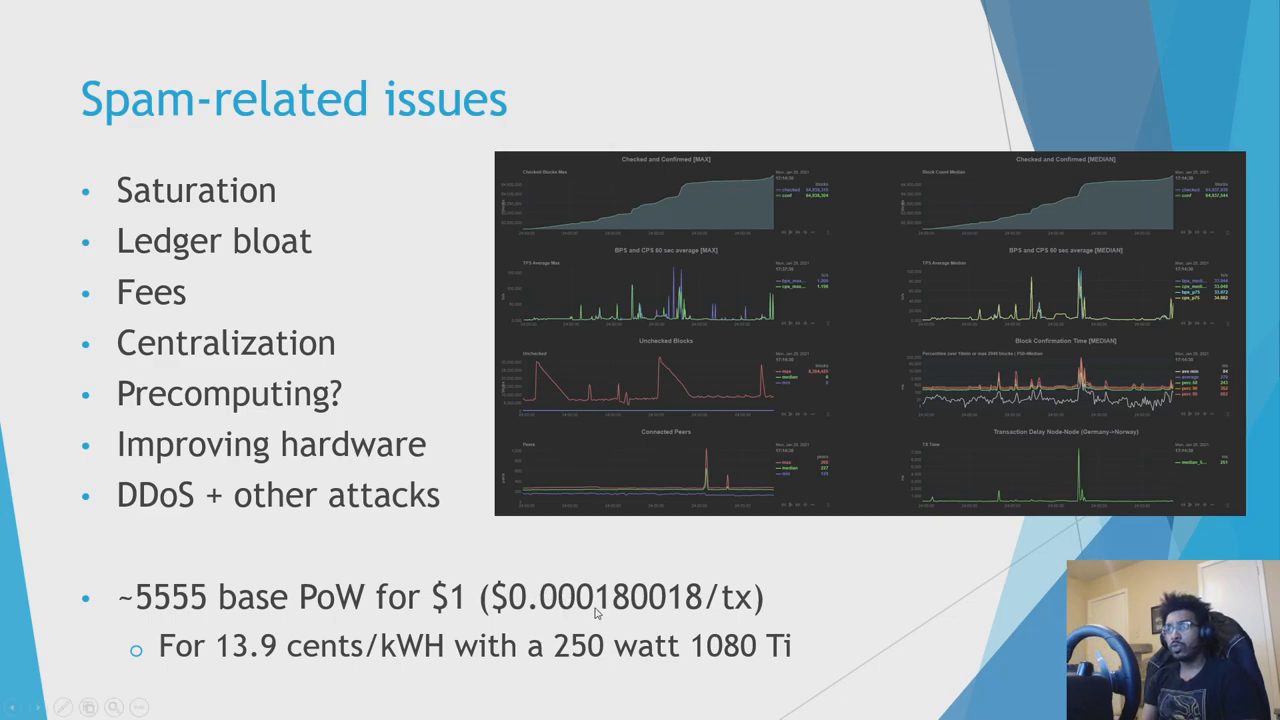
pyautogui.moveTo(666, 618)
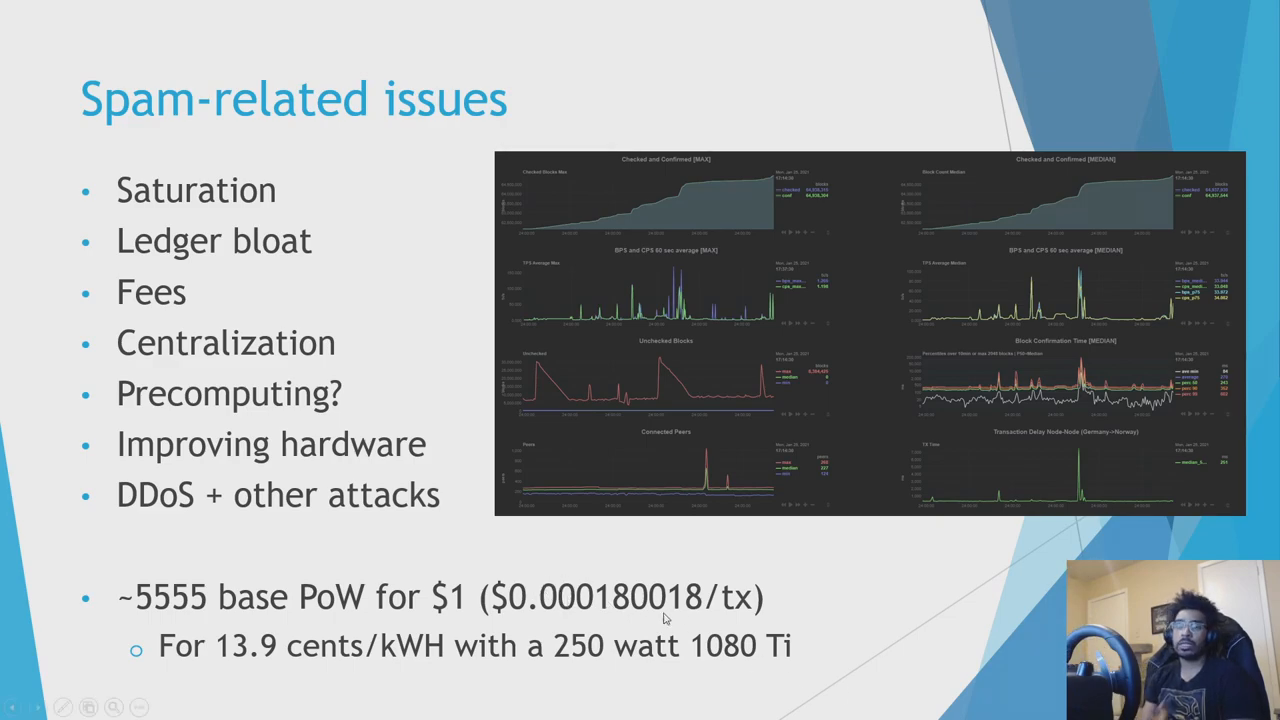
pyautogui.moveTo(735, 620)
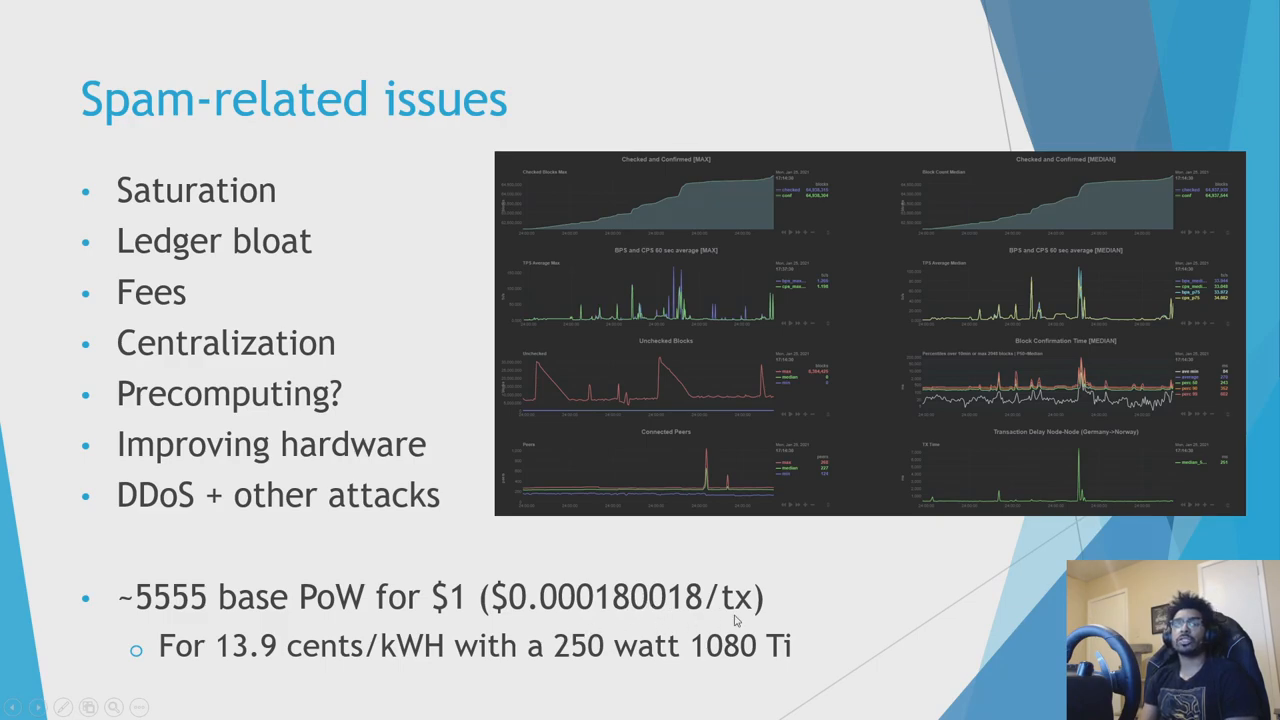
pyautogui.moveTo(728, 617)
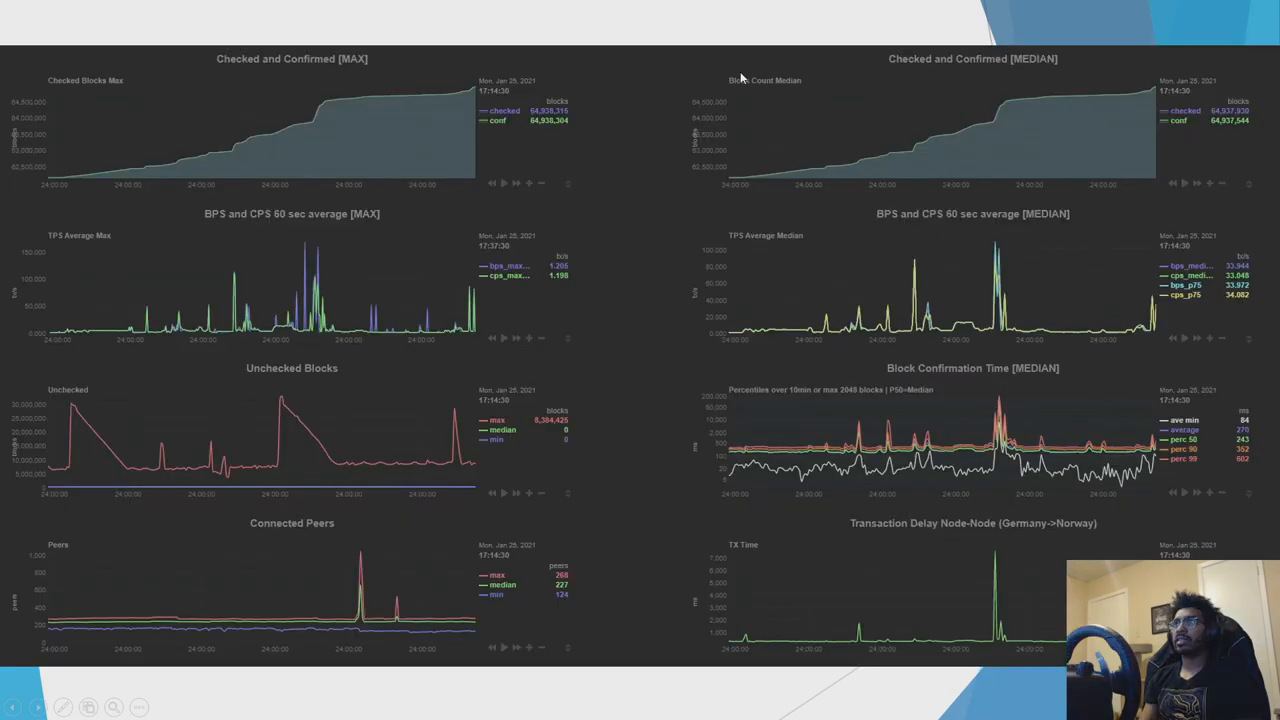
pyautogui.moveTo(390, 178)
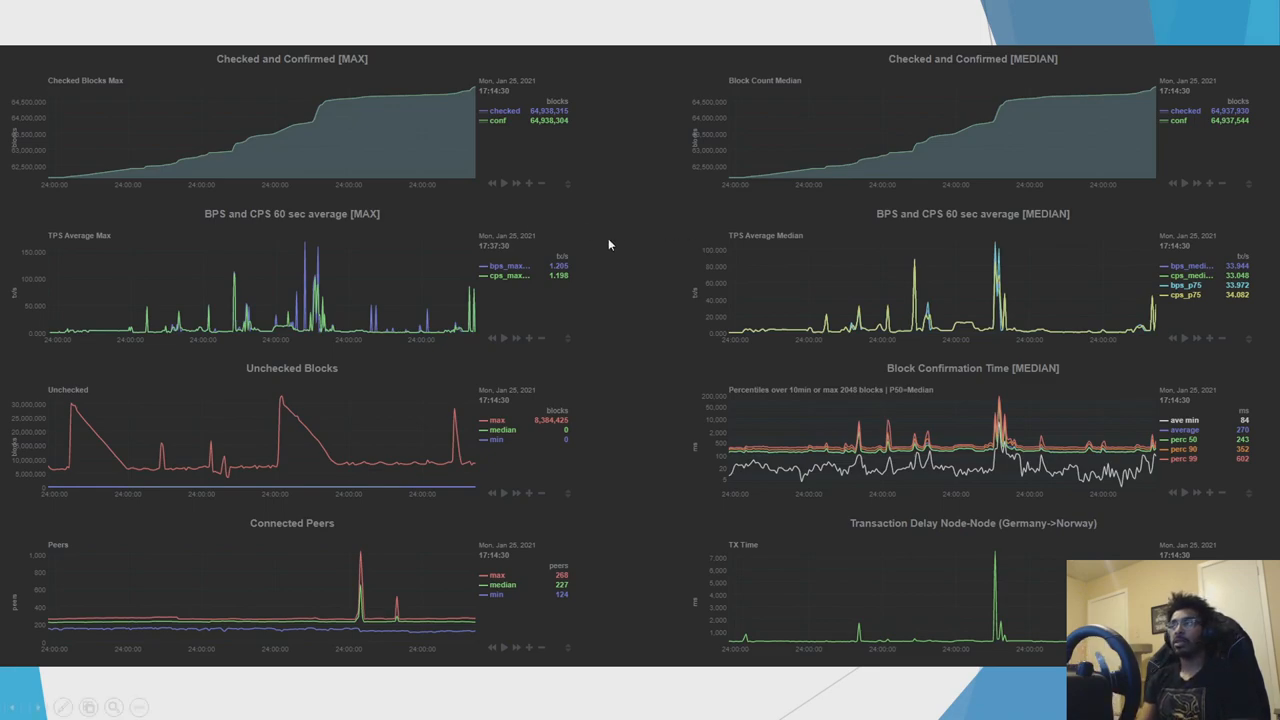
pyautogui.moveTo(600, 246)
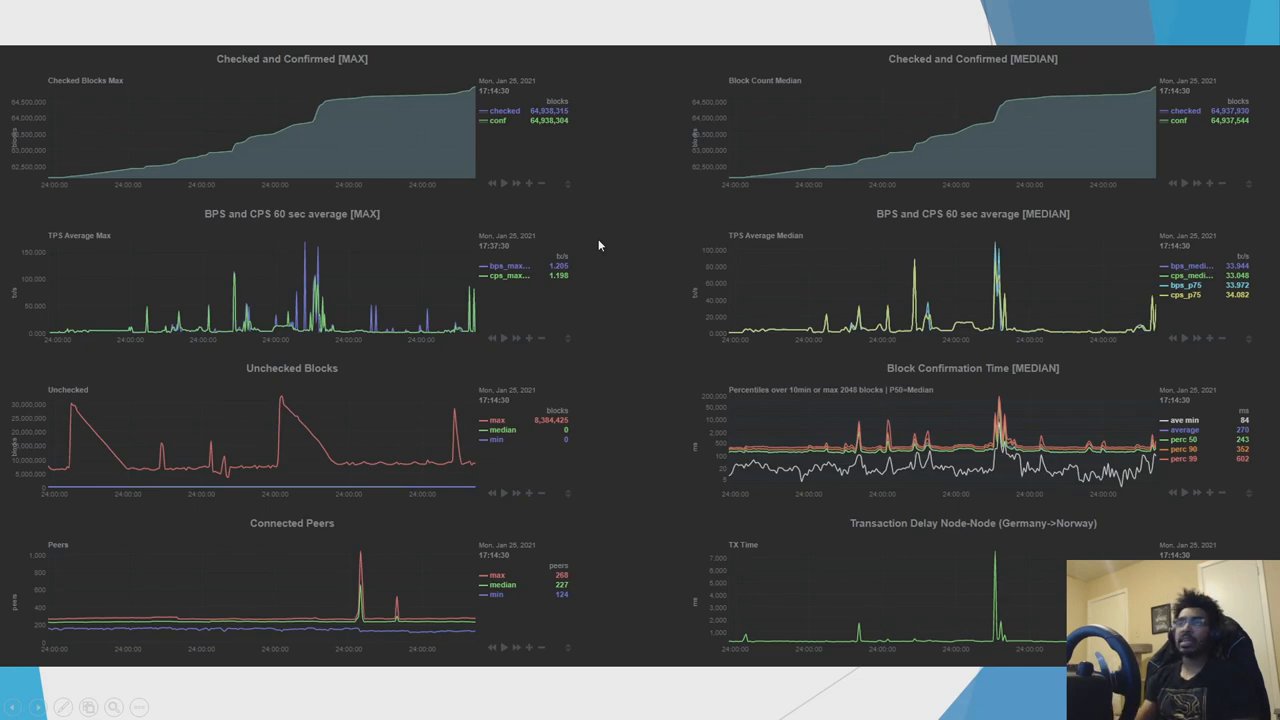
pyautogui.moveTo(369, 218)
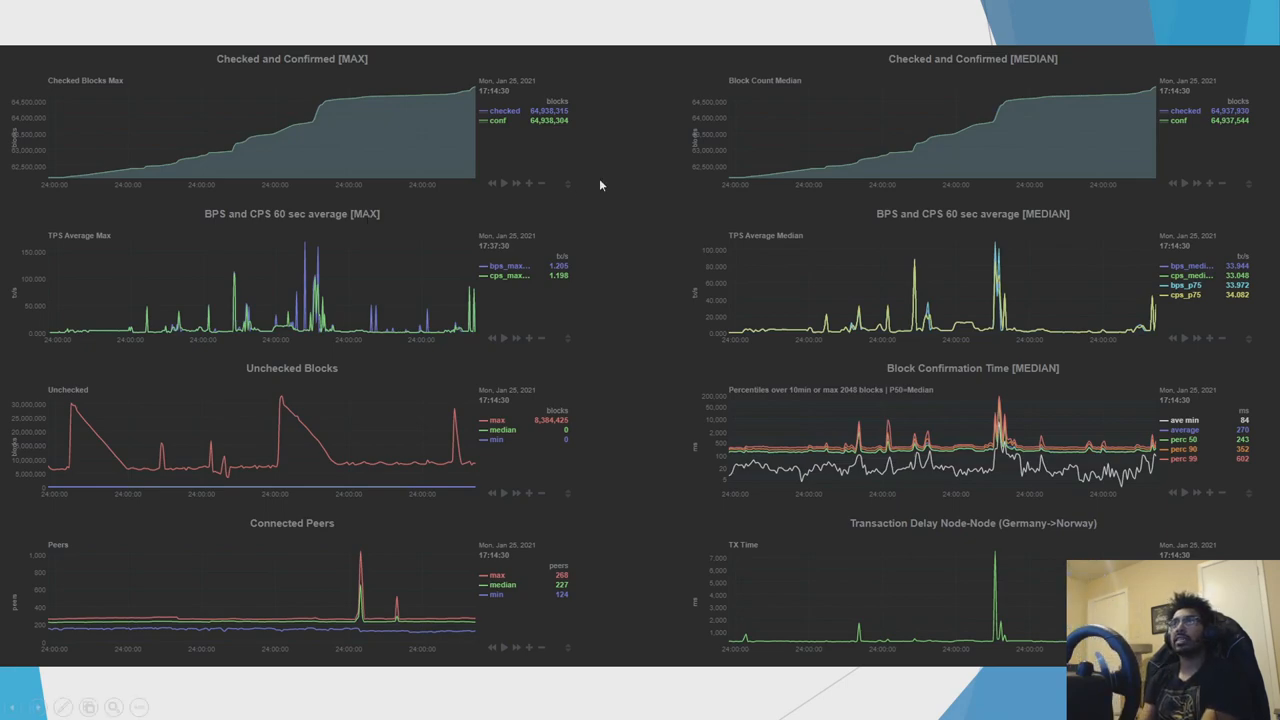
pyautogui.moveTo(292, 103)
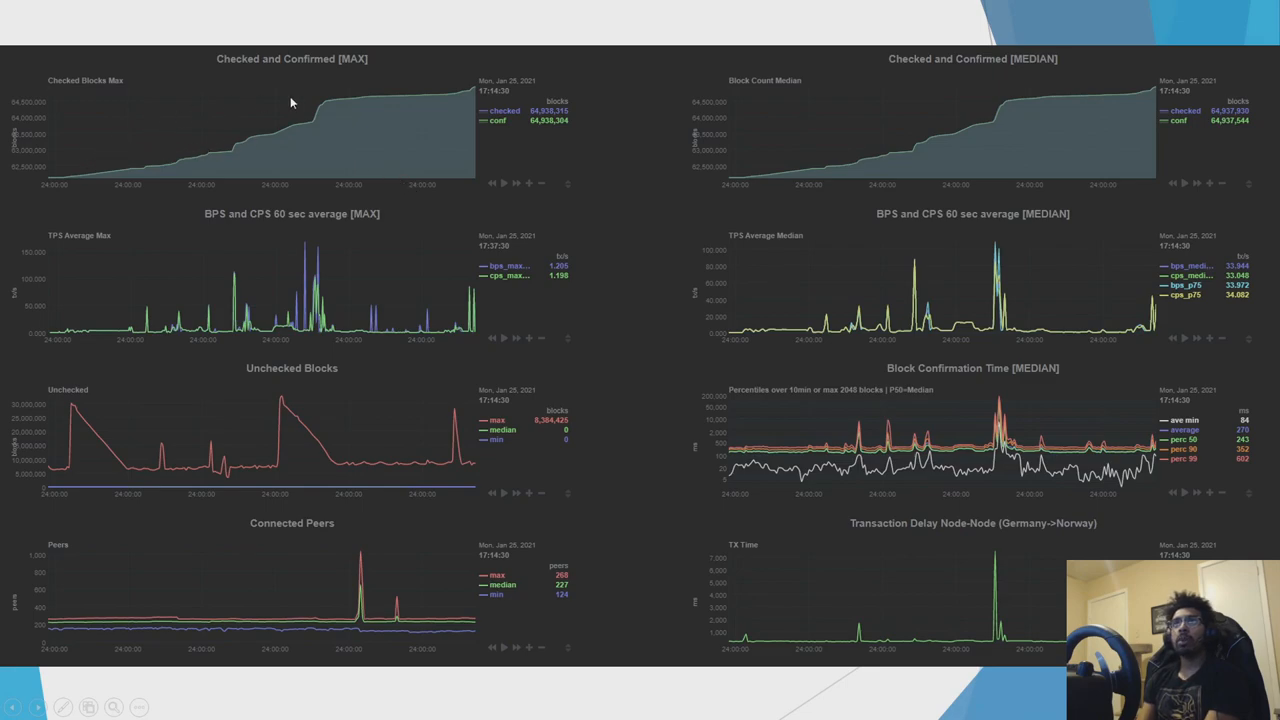
pyautogui.moveTo(476, 472)
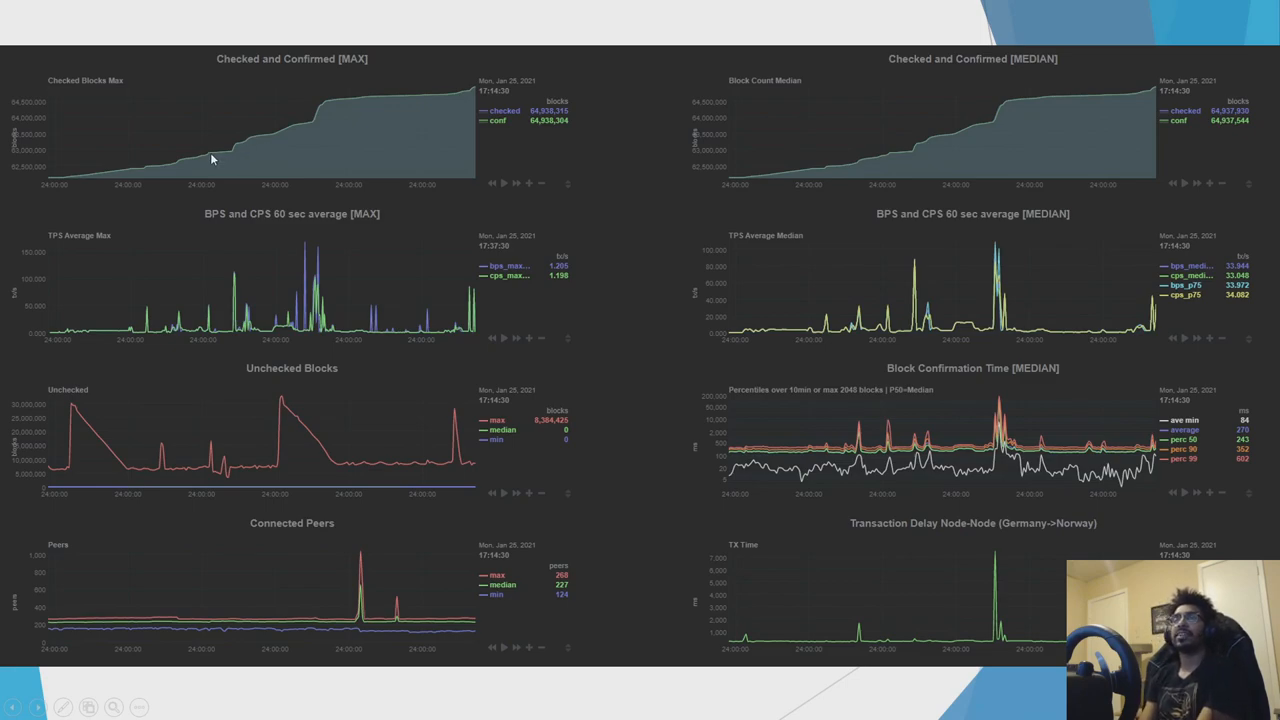
pyautogui.moveTo(100, 166)
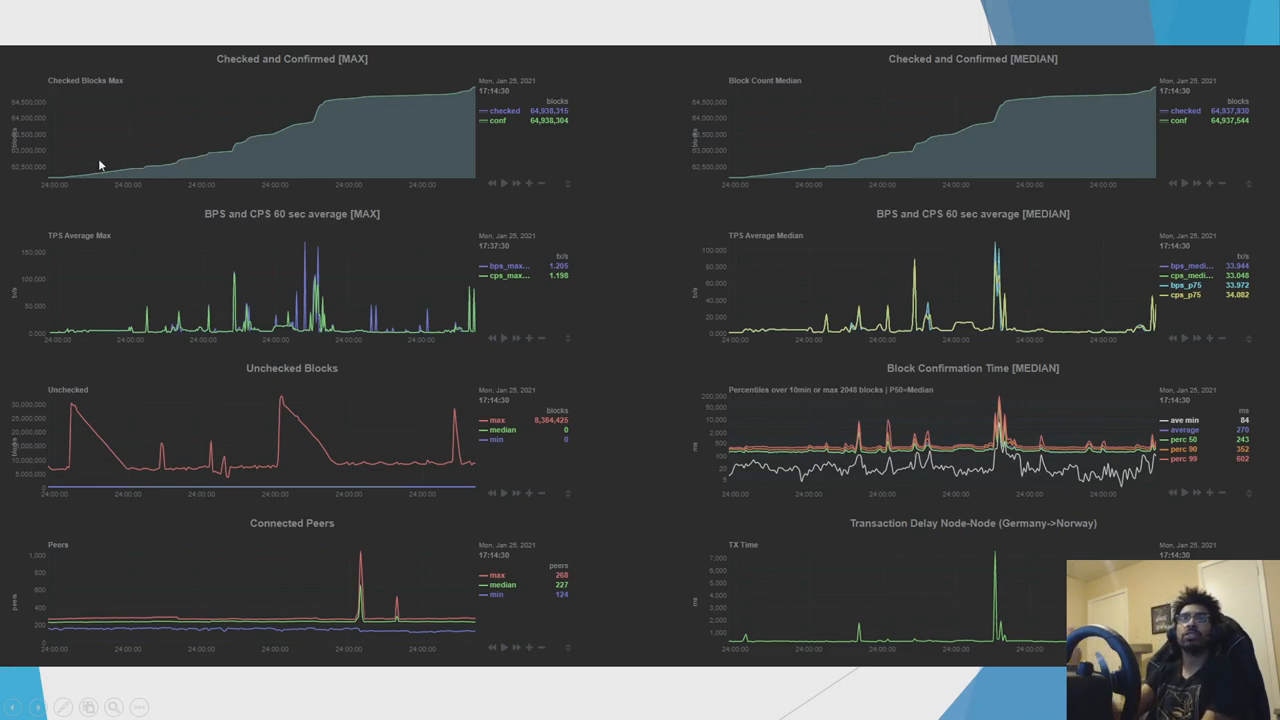
pyautogui.moveTo(290, 158)
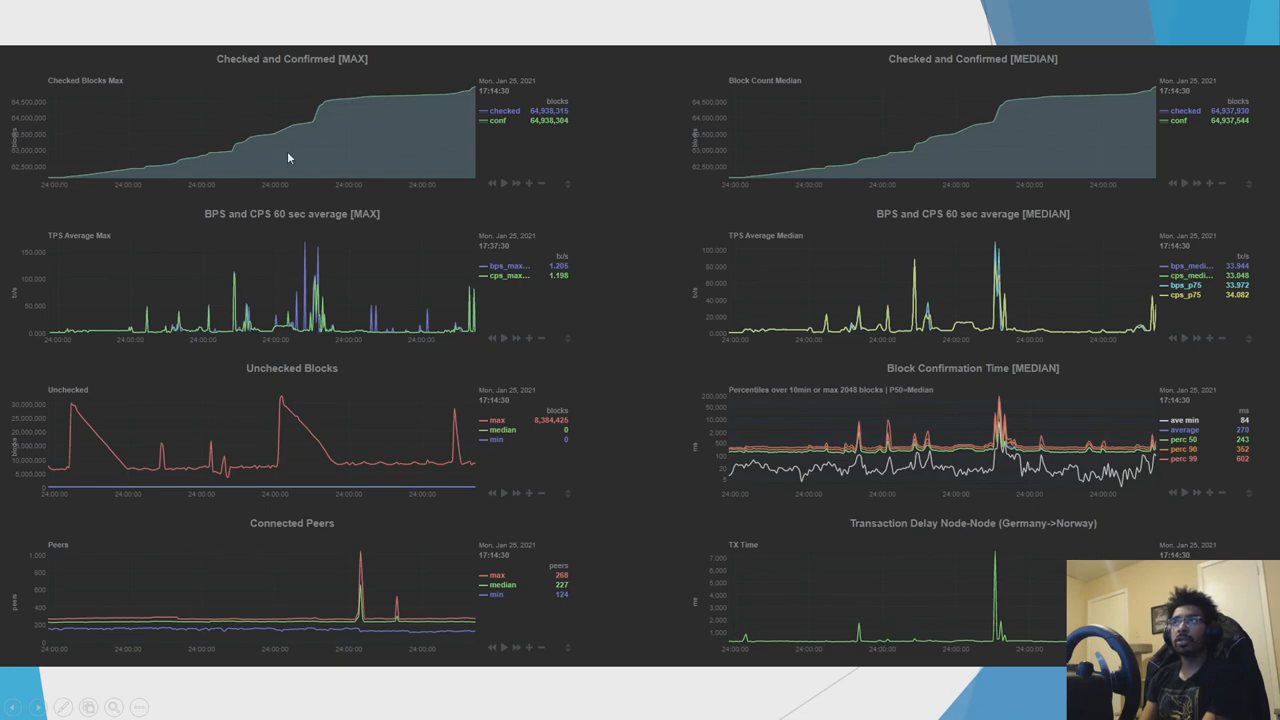
pyautogui.moveTo(545, 136)
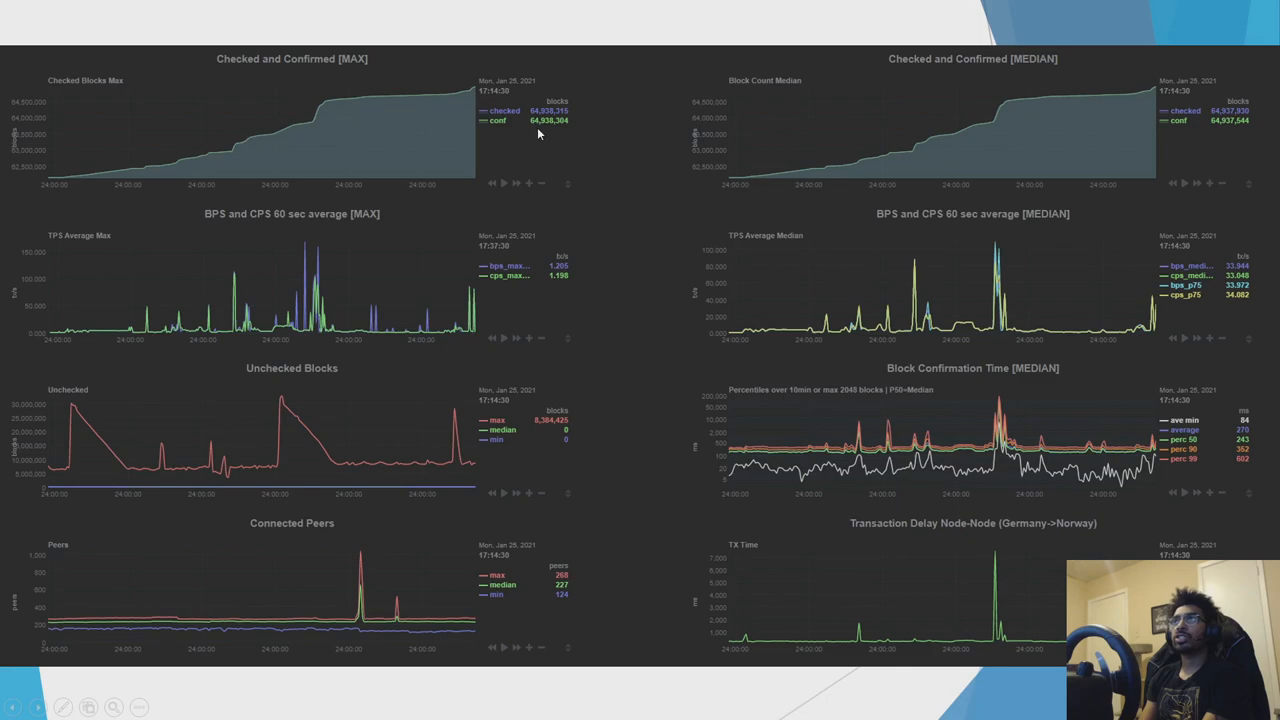
pyautogui.moveTo(550, 133)
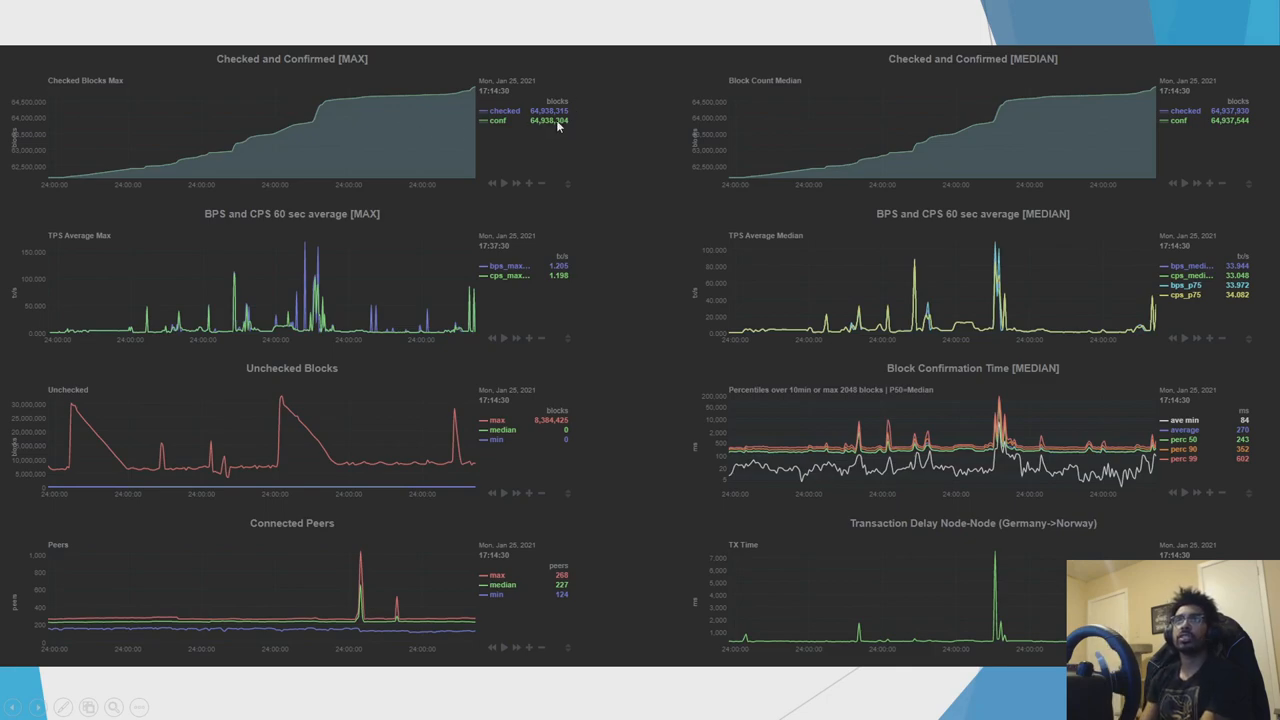
pyautogui.moveTo(330, 108)
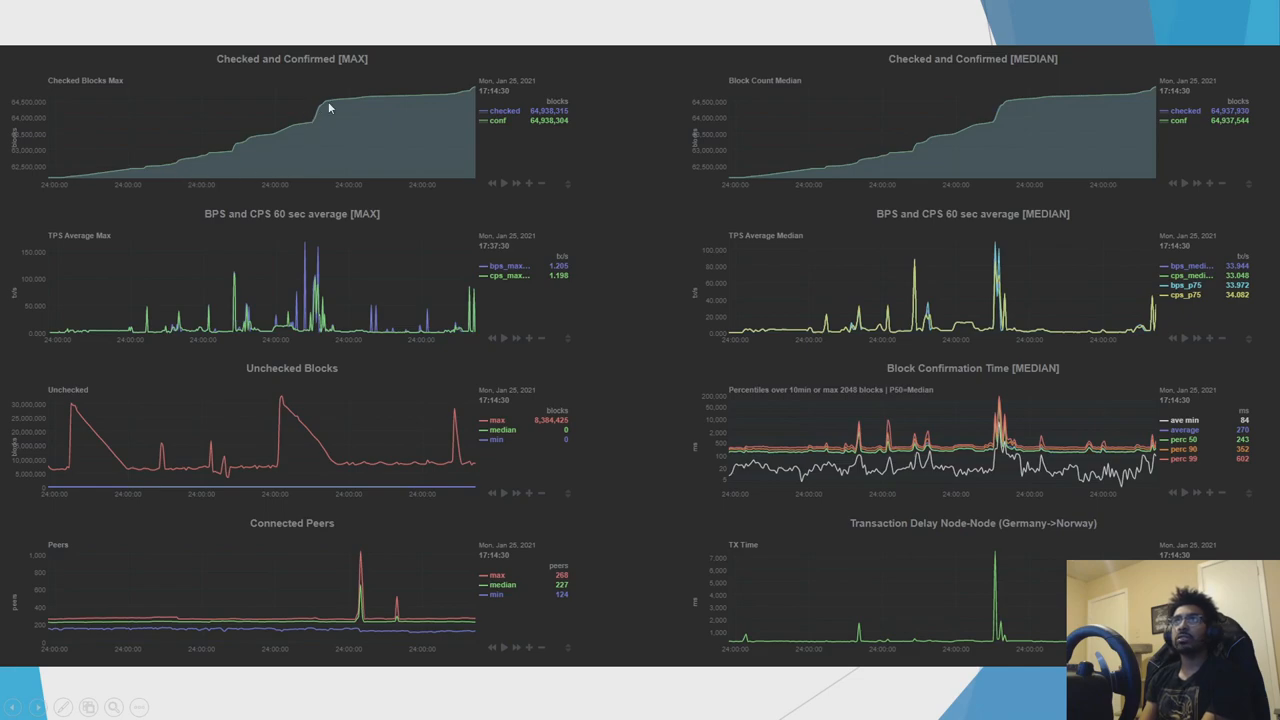
pyautogui.moveTo(310, 155)
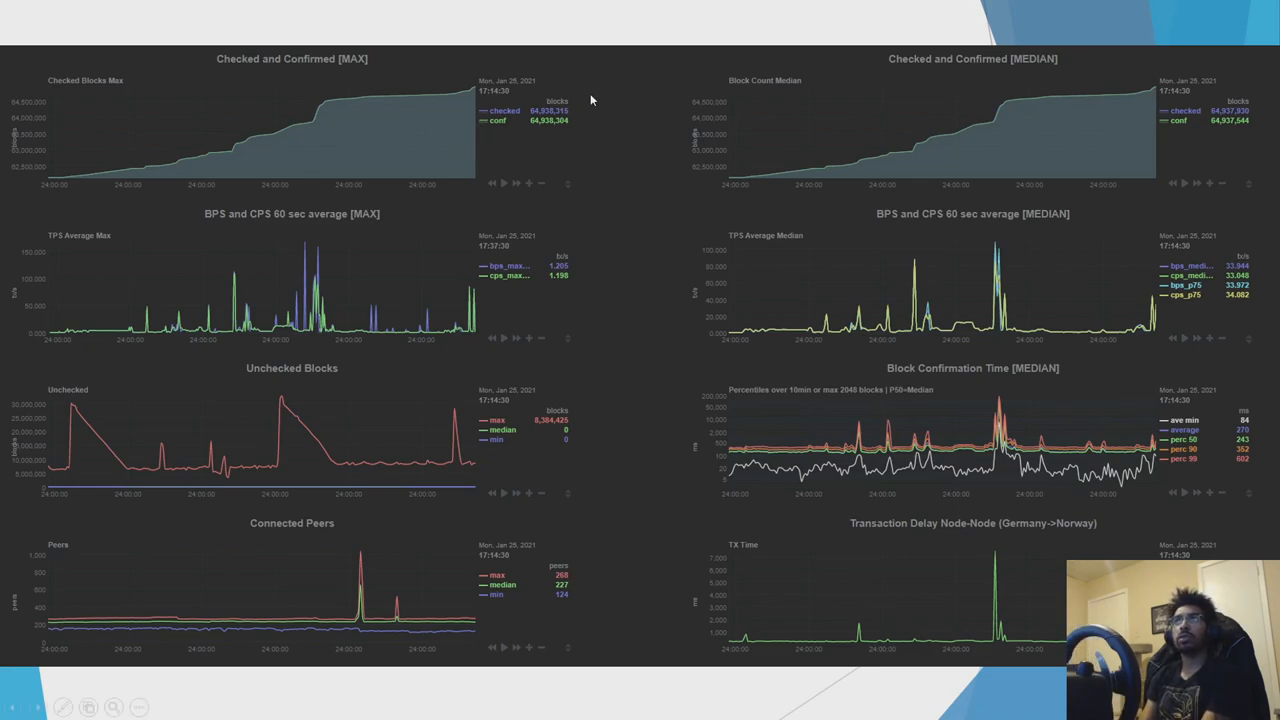
pyautogui.moveTo(210, 290)
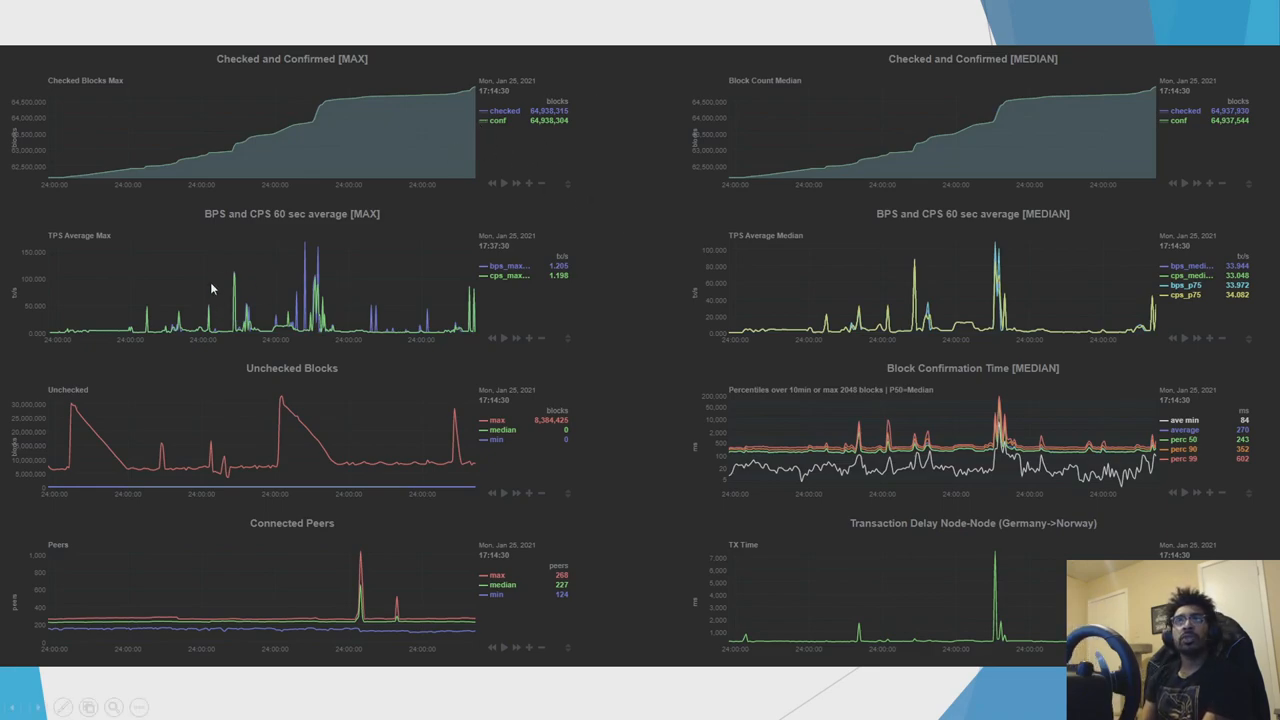
pyautogui.moveTo(388, 347)
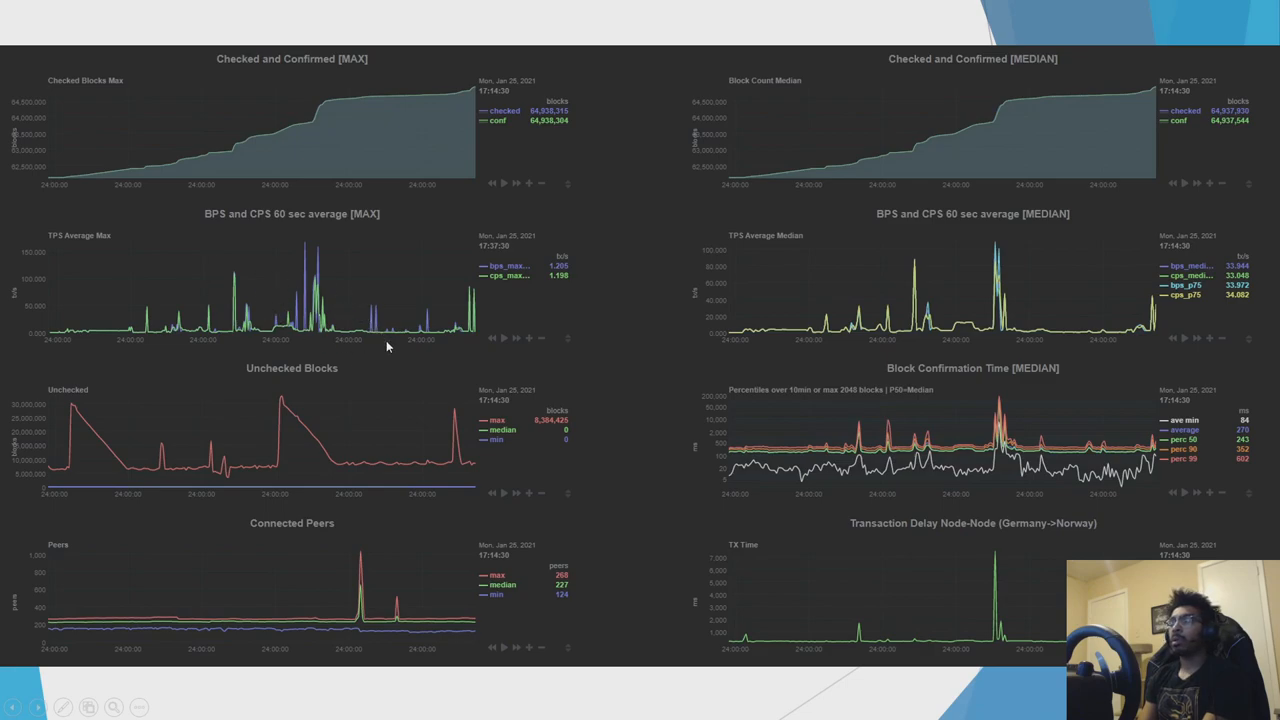
pyautogui.moveTo(220, 288)
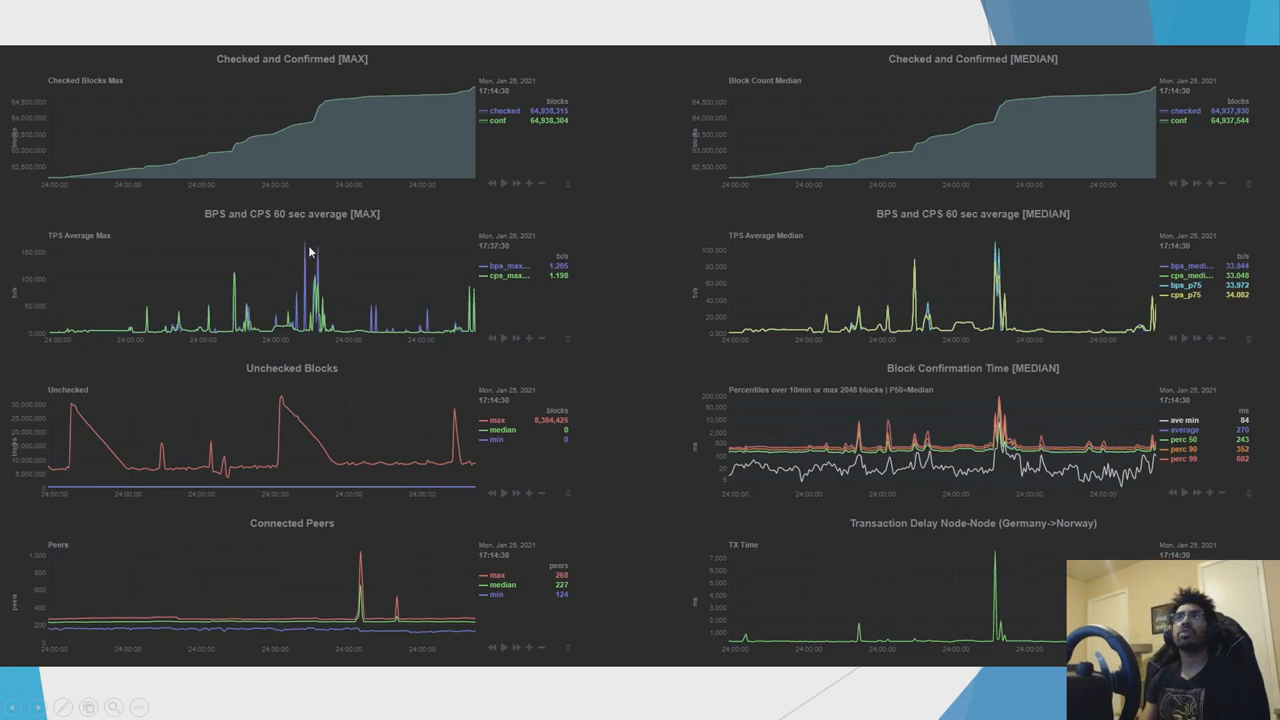
pyautogui.moveTo(310, 297)
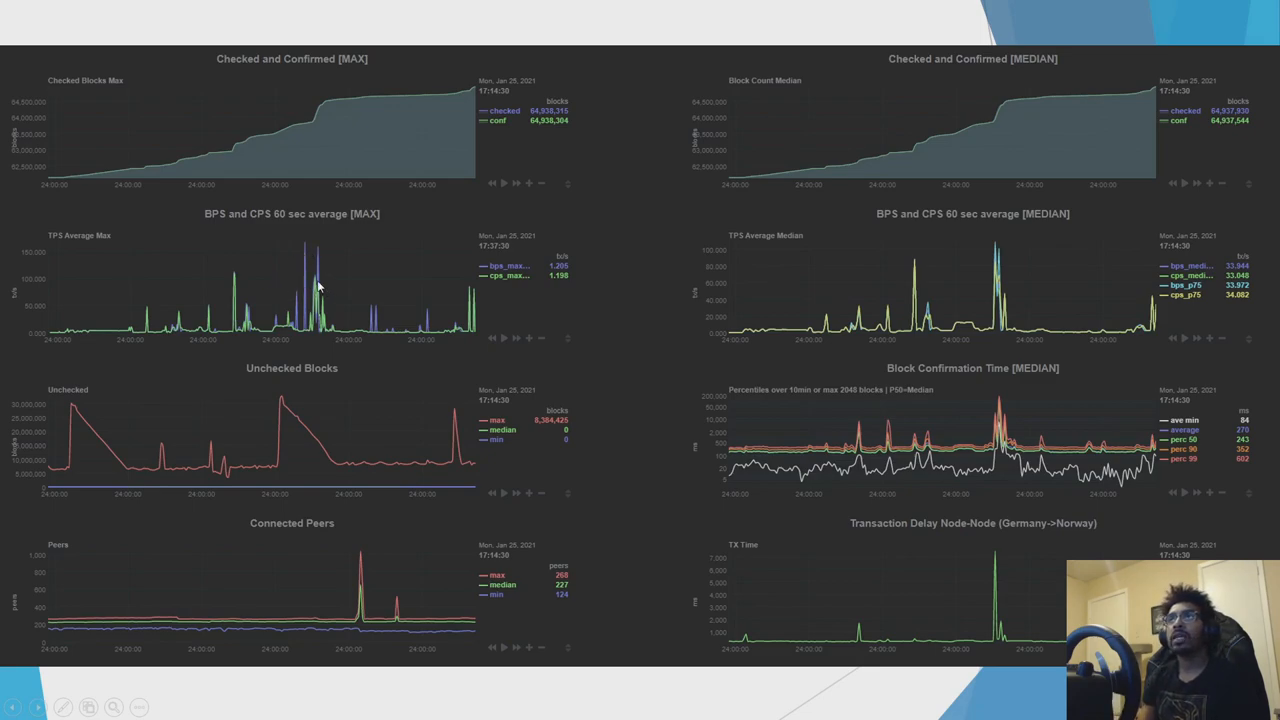
pyautogui.moveTo(44, 280)
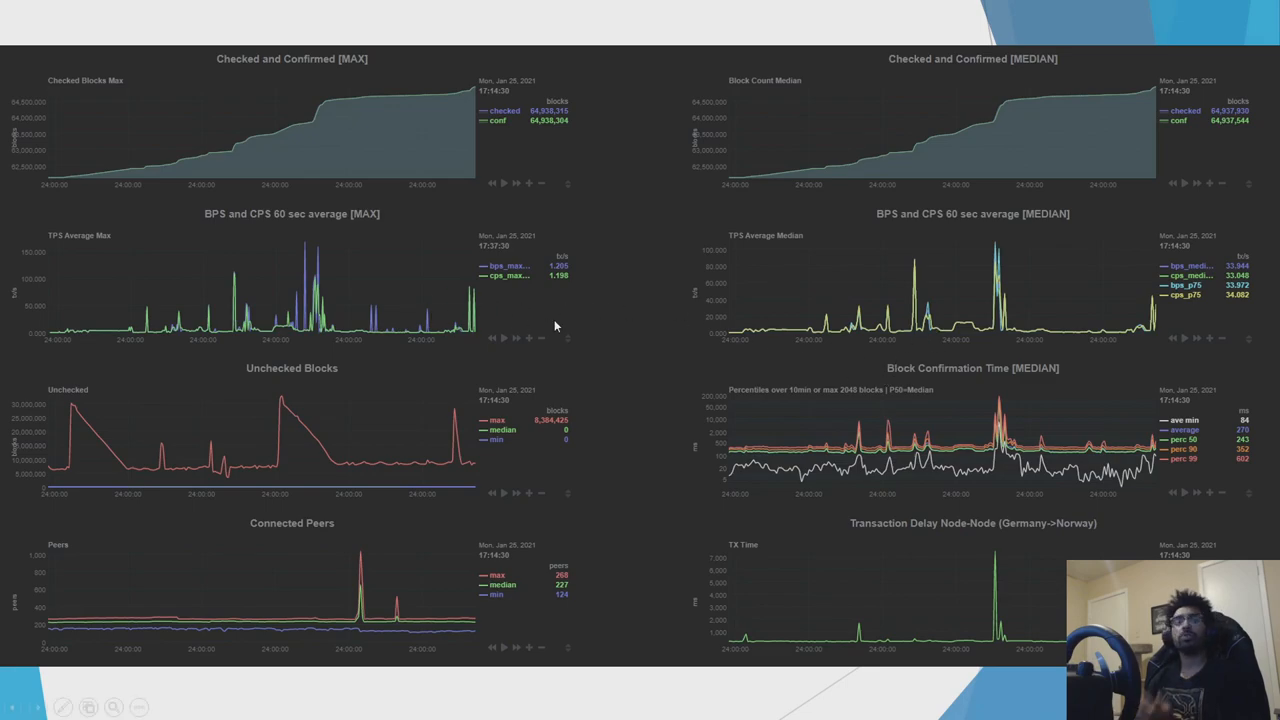
pyautogui.moveTo(336, 295)
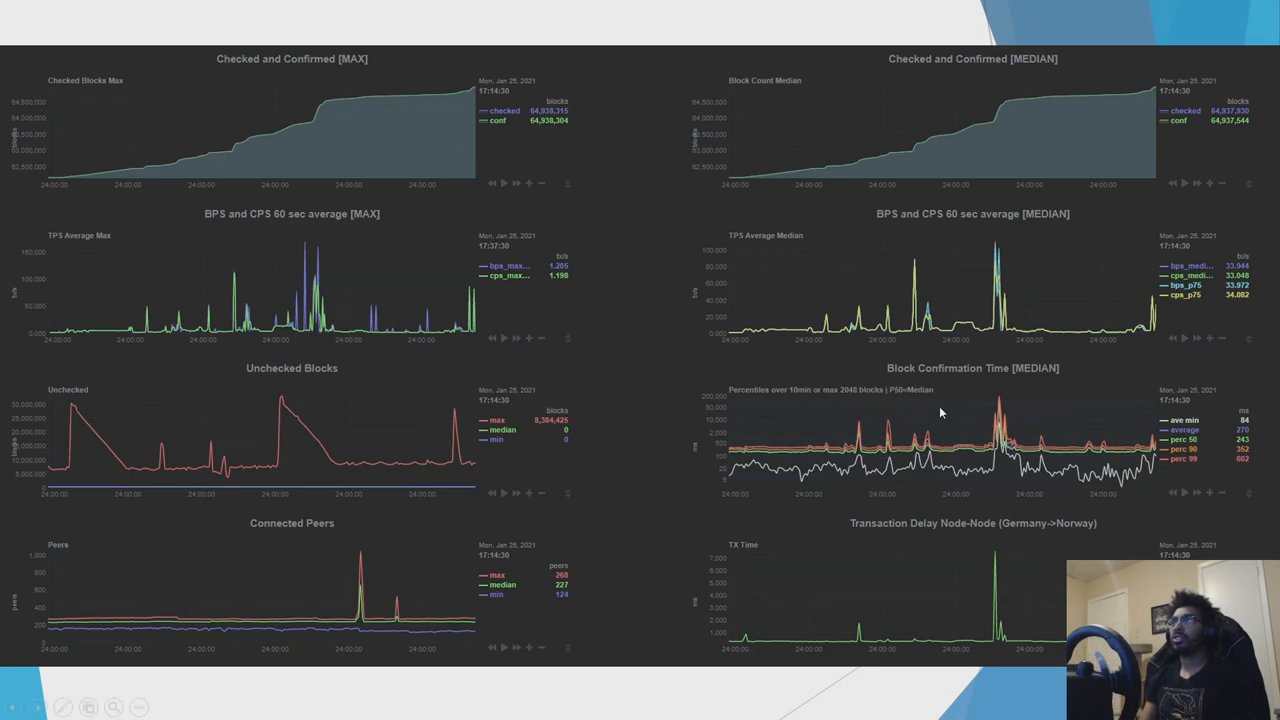
pyautogui.moveTo(792, 457)
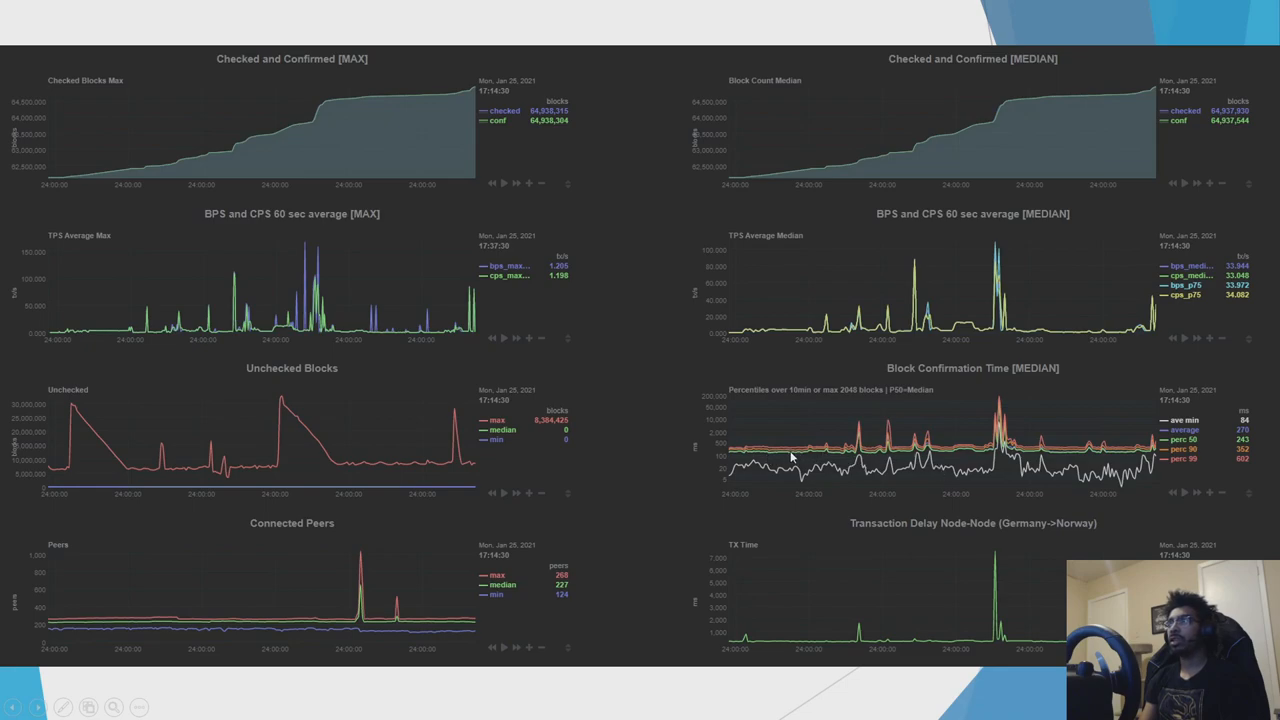
pyautogui.moveTo(750, 459)
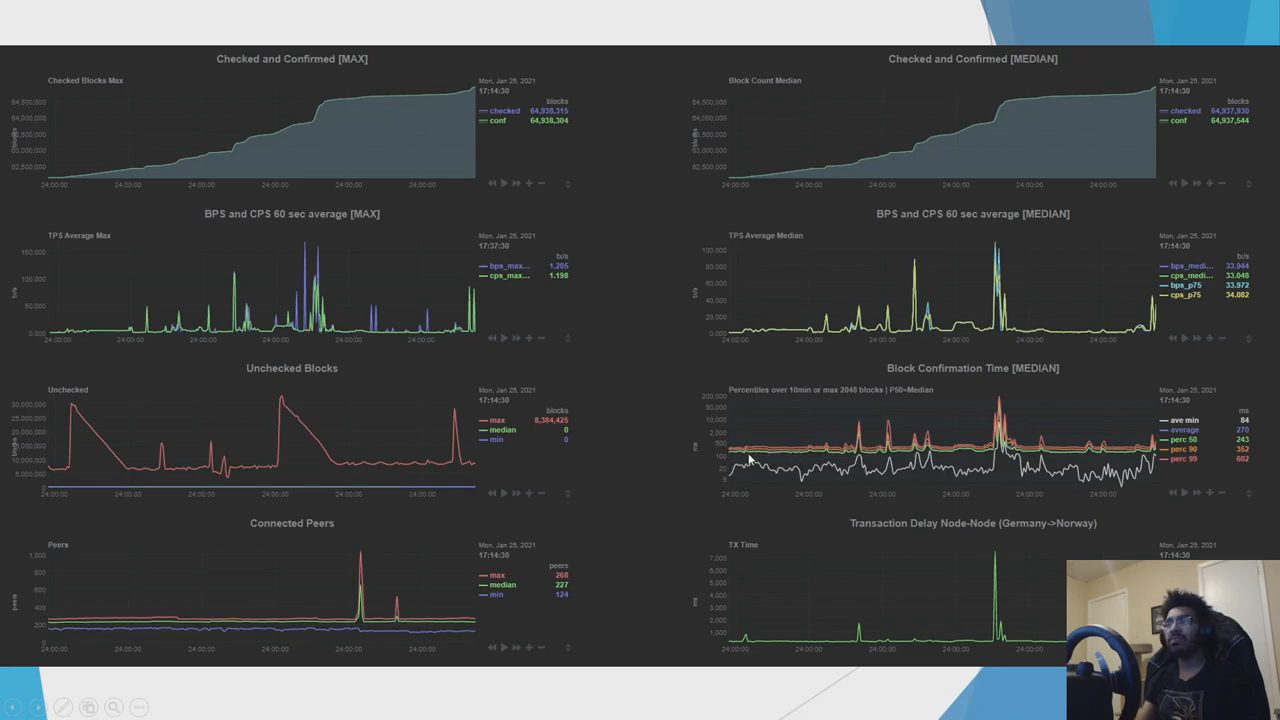
pyautogui.moveTo(1242, 451)
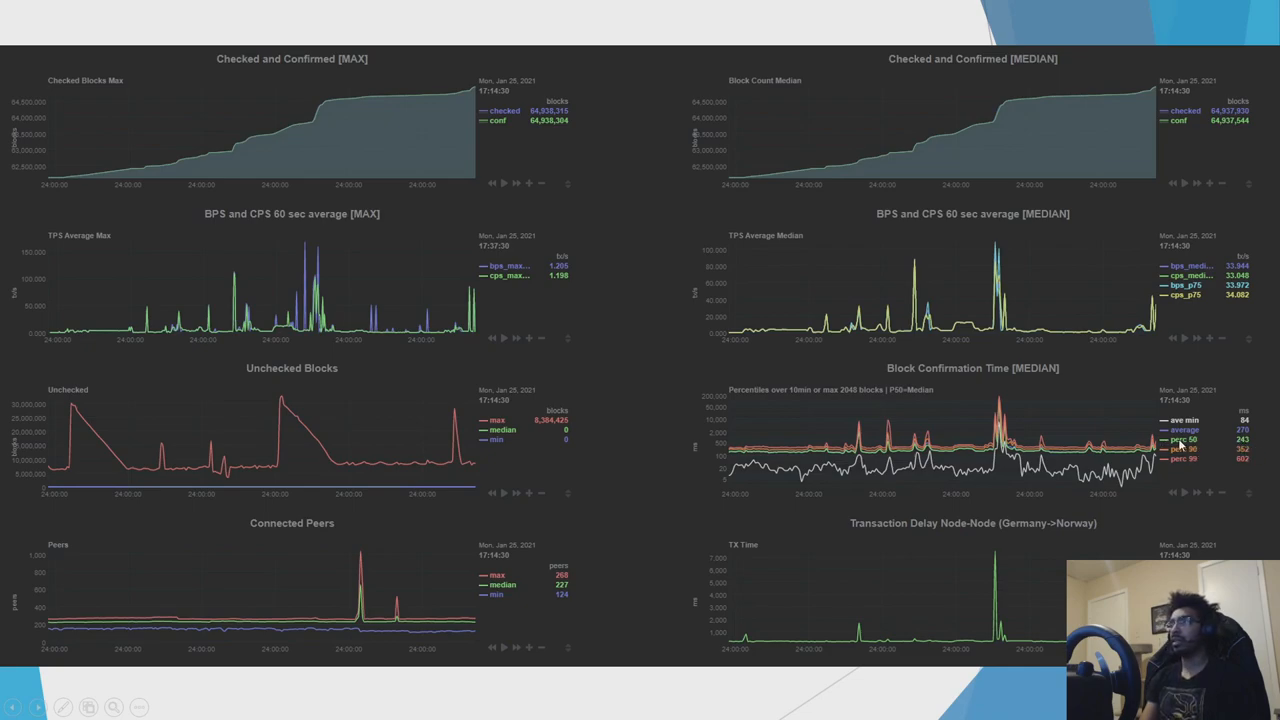
pyautogui.moveTo(750, 452)
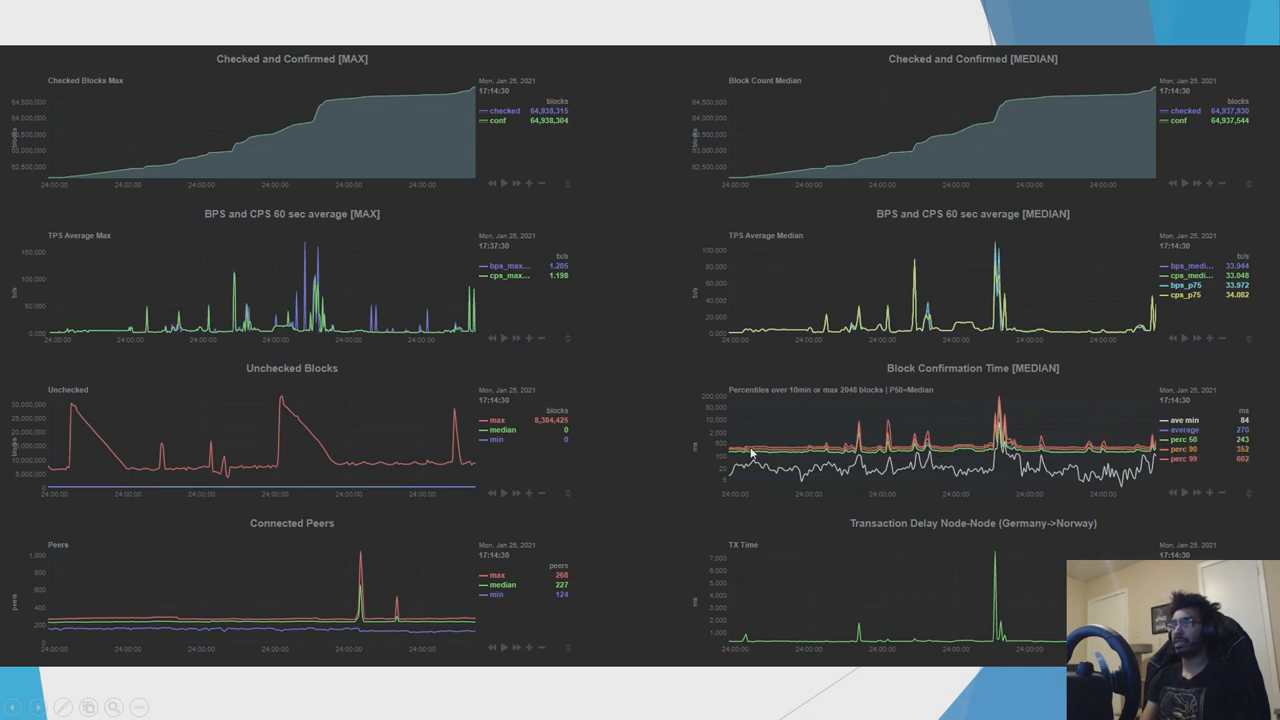
pyautogui.moveTo(332, 343)
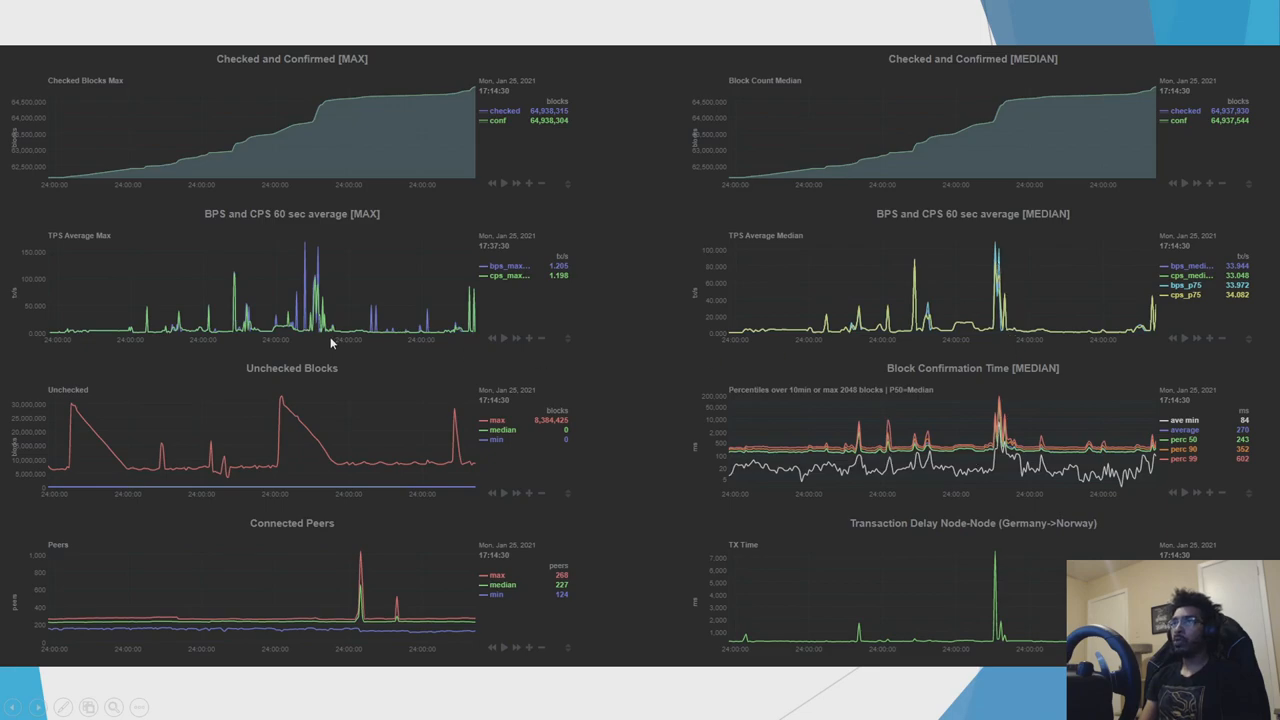
pyautogui.moveTo(427, 286)
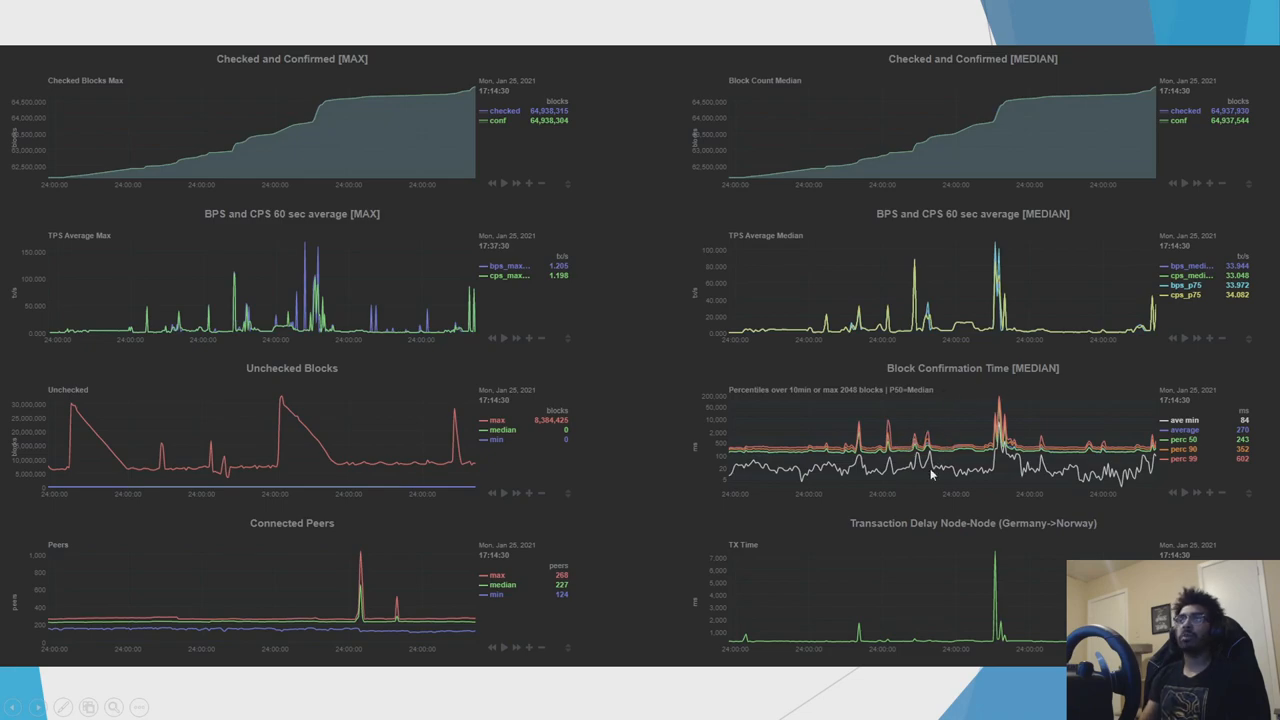
pyautogui.moveTo(641, 620)
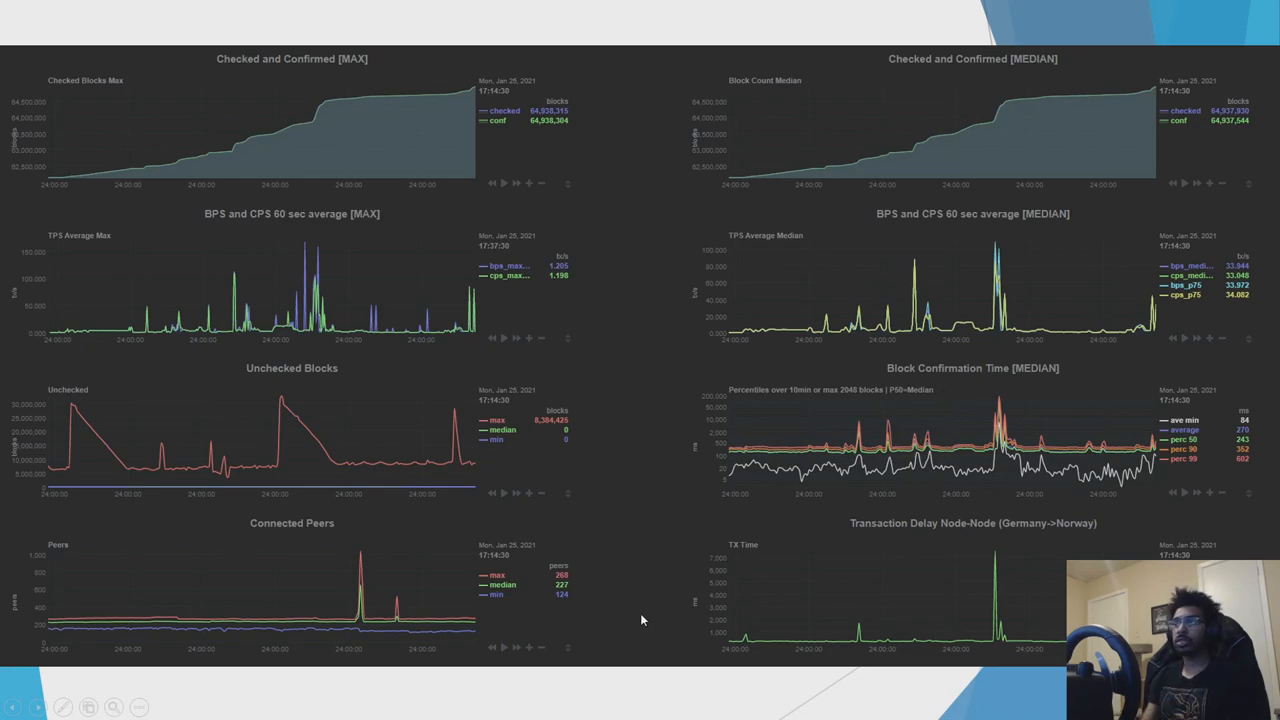
pyautogui.moveTo(15, 591)
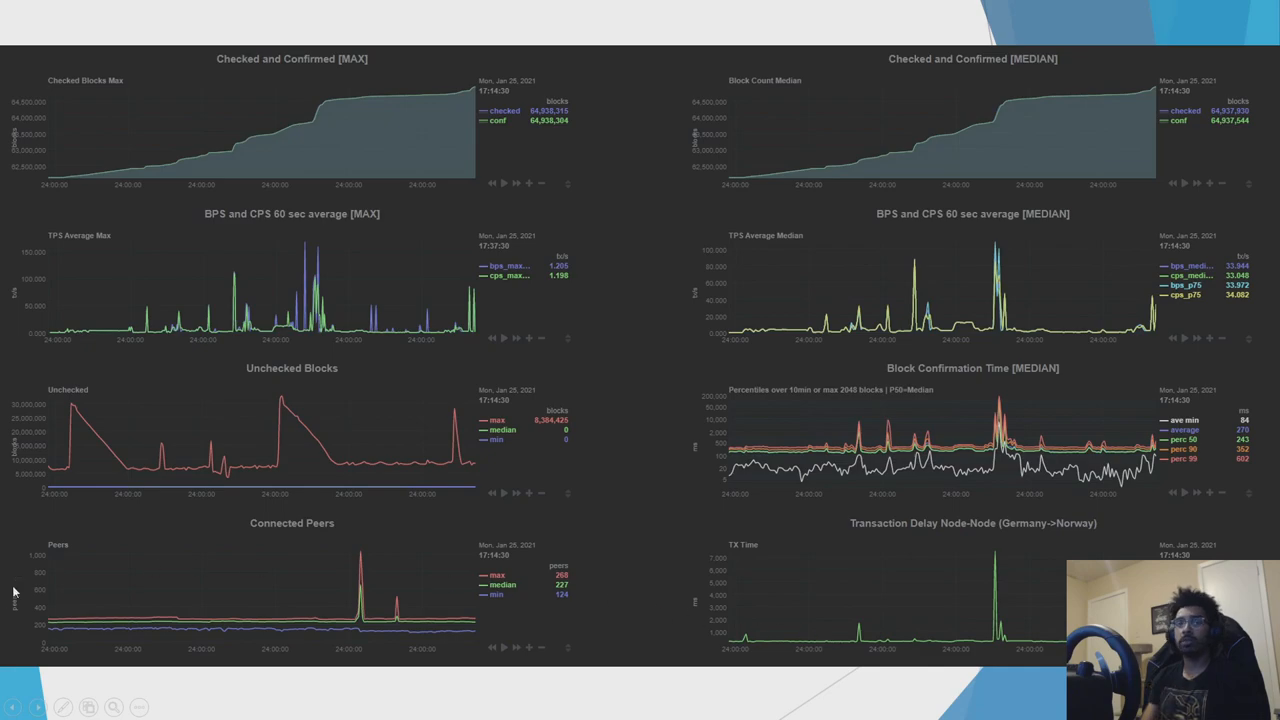
pyautogui.moveTo(899, 601)
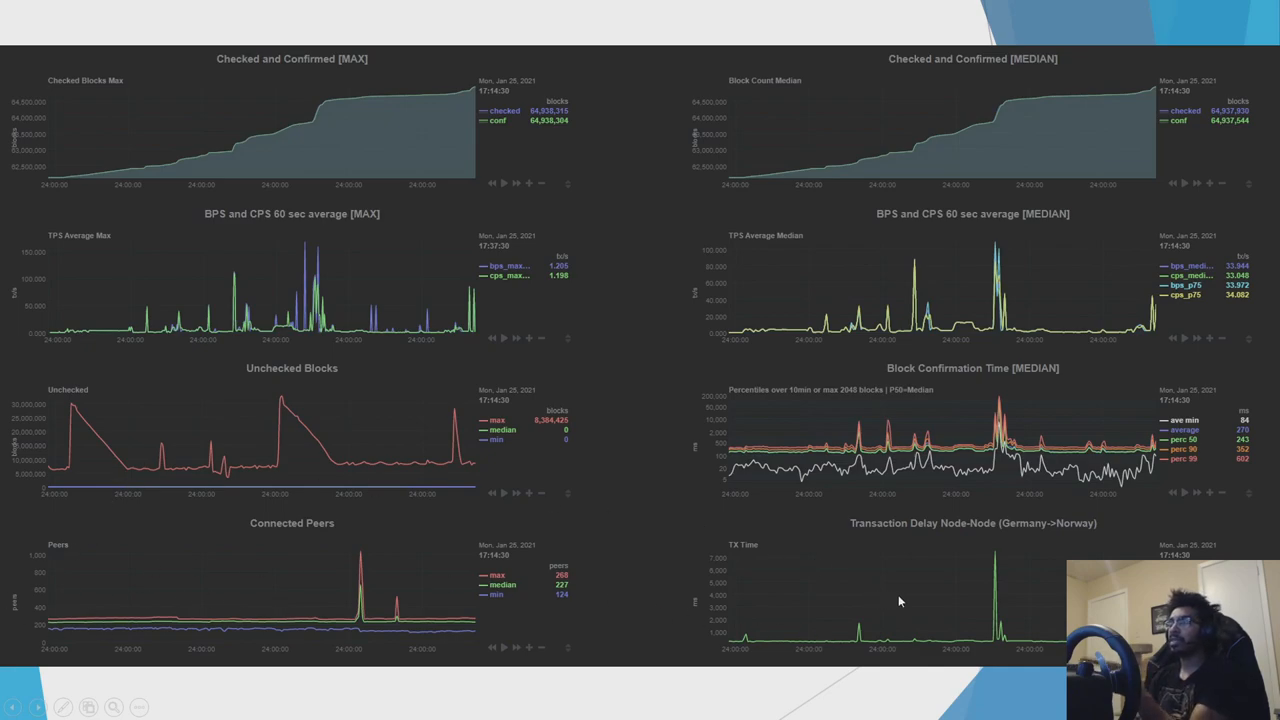
pyautogui.moveTo(973, 556)
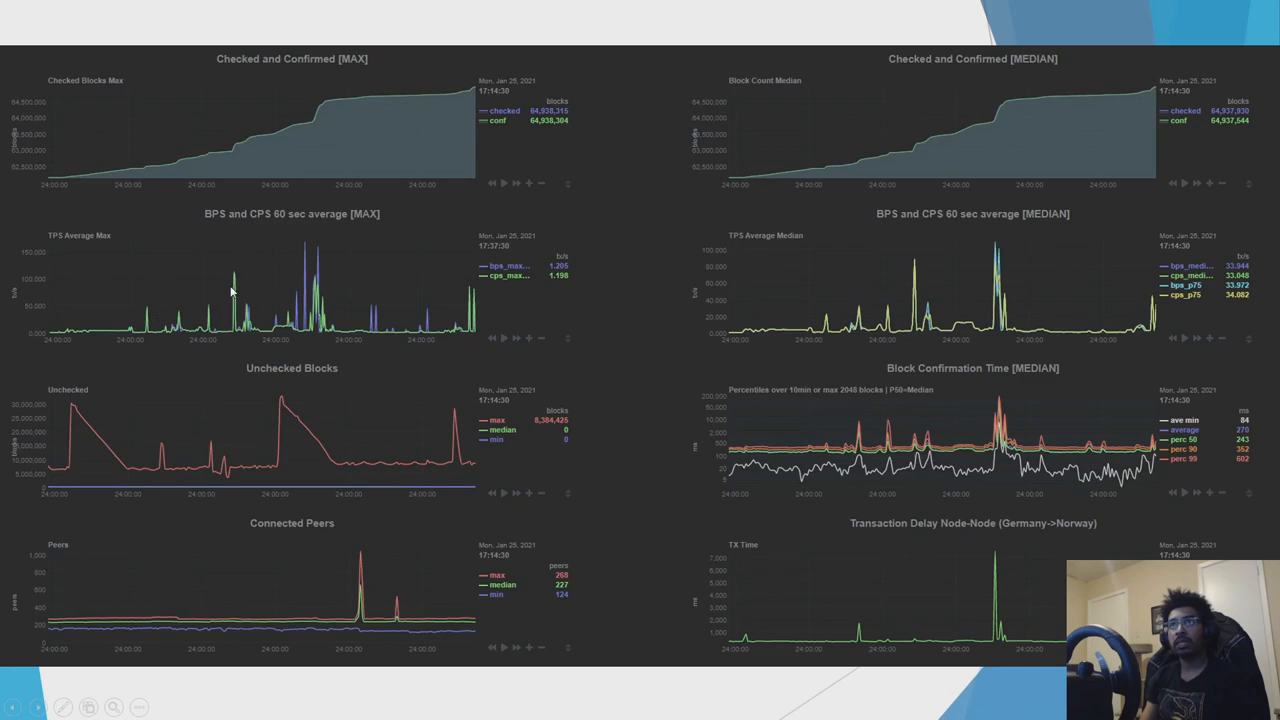
pyautogui.moveTo(832, 645)
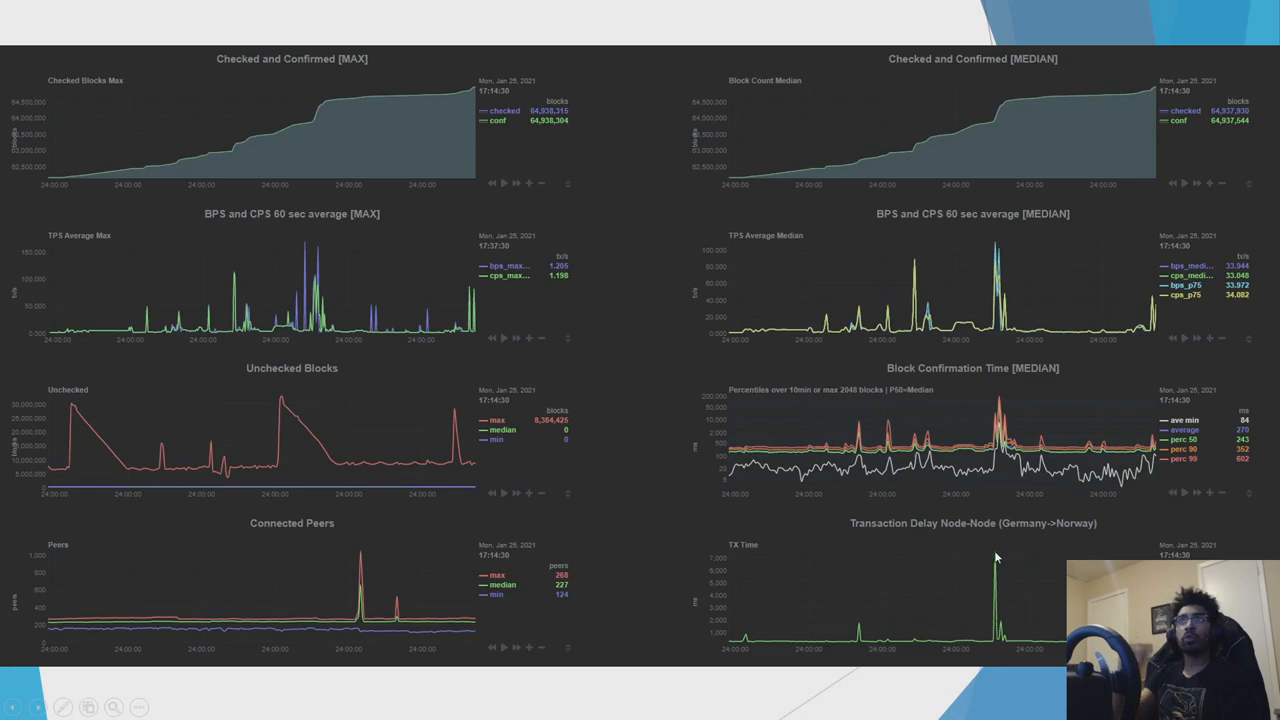
pyautogui.moveTo(990, 555)
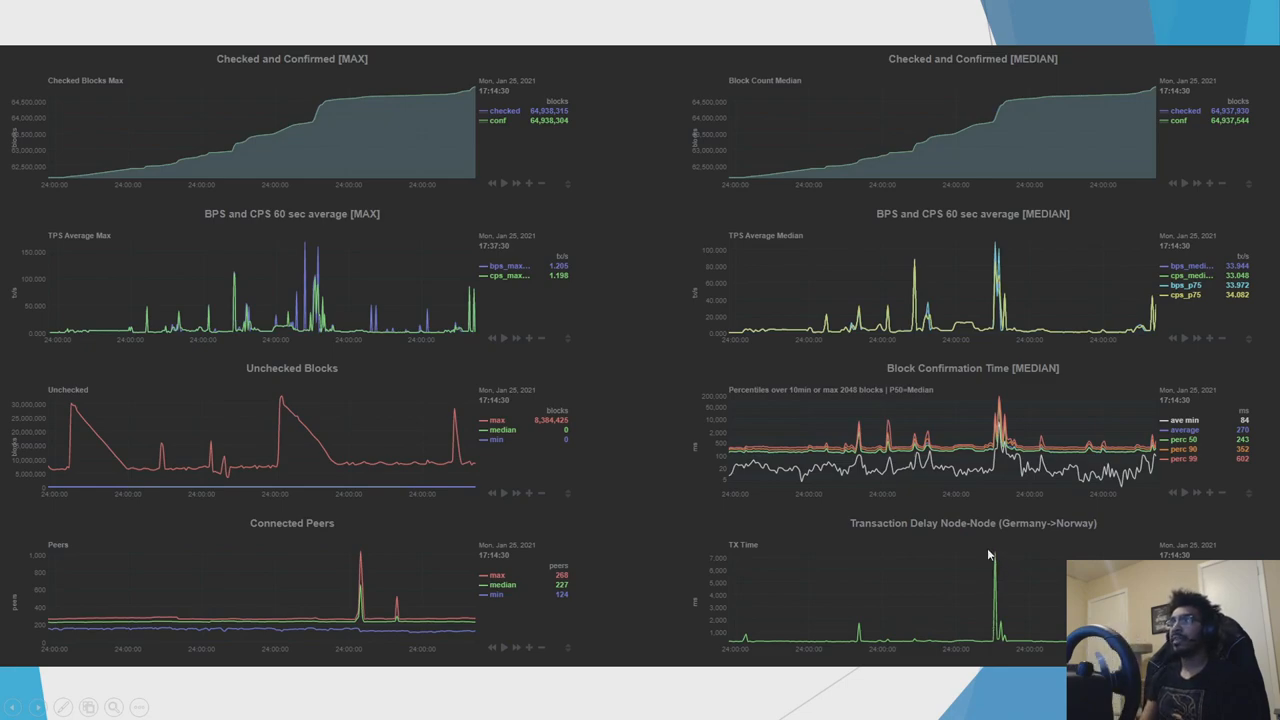
pyautogui.moveTo(1001, 578)
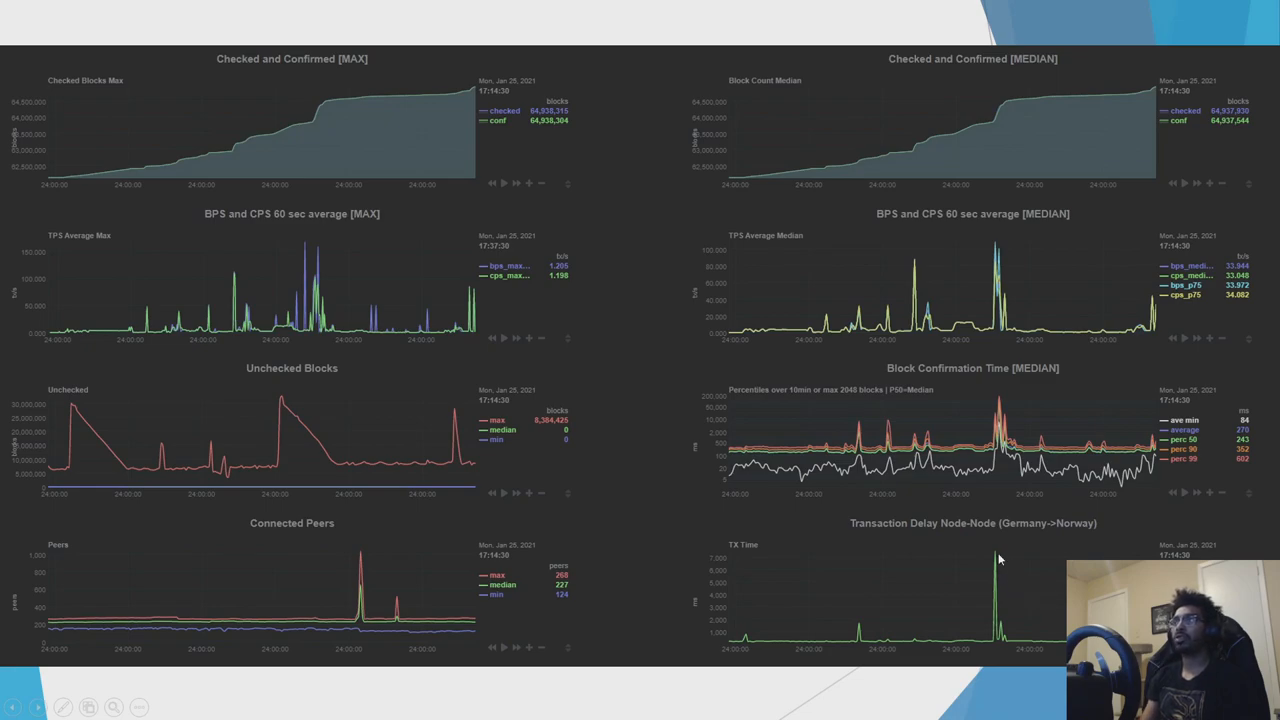
pyautogui.moveTo(984, 552)
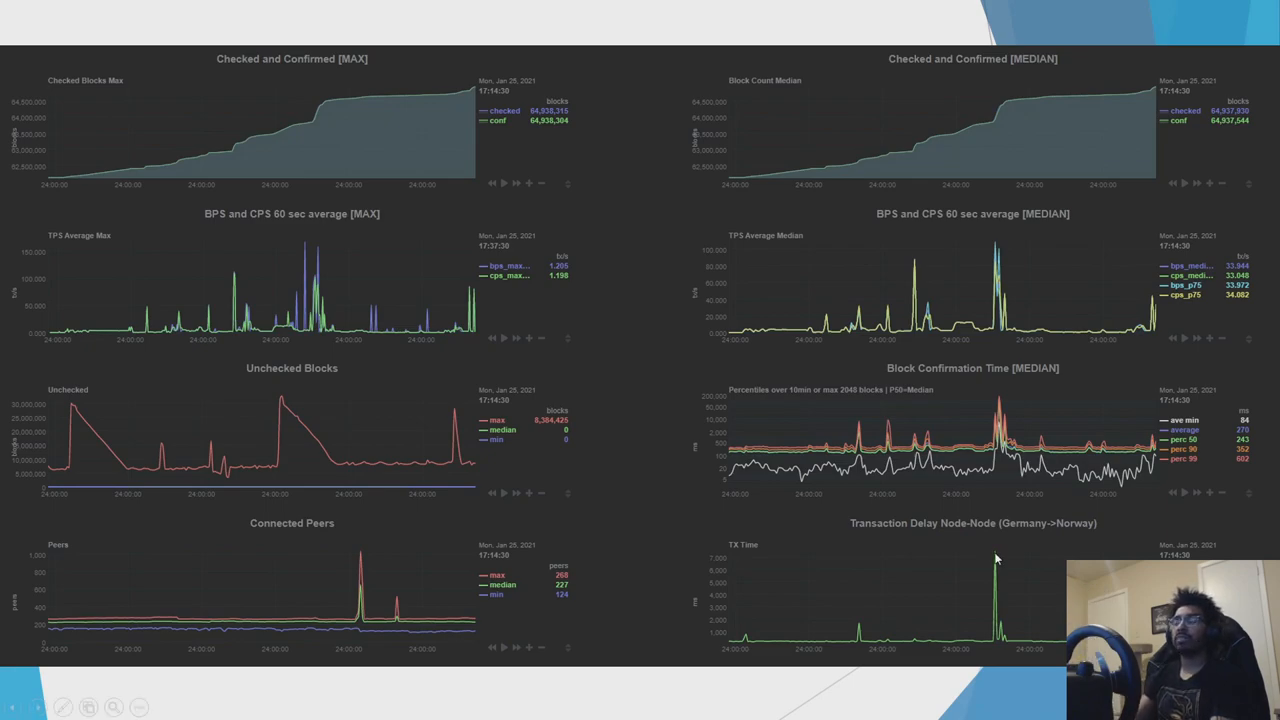
pyautogui.moveTo(1005, 562)
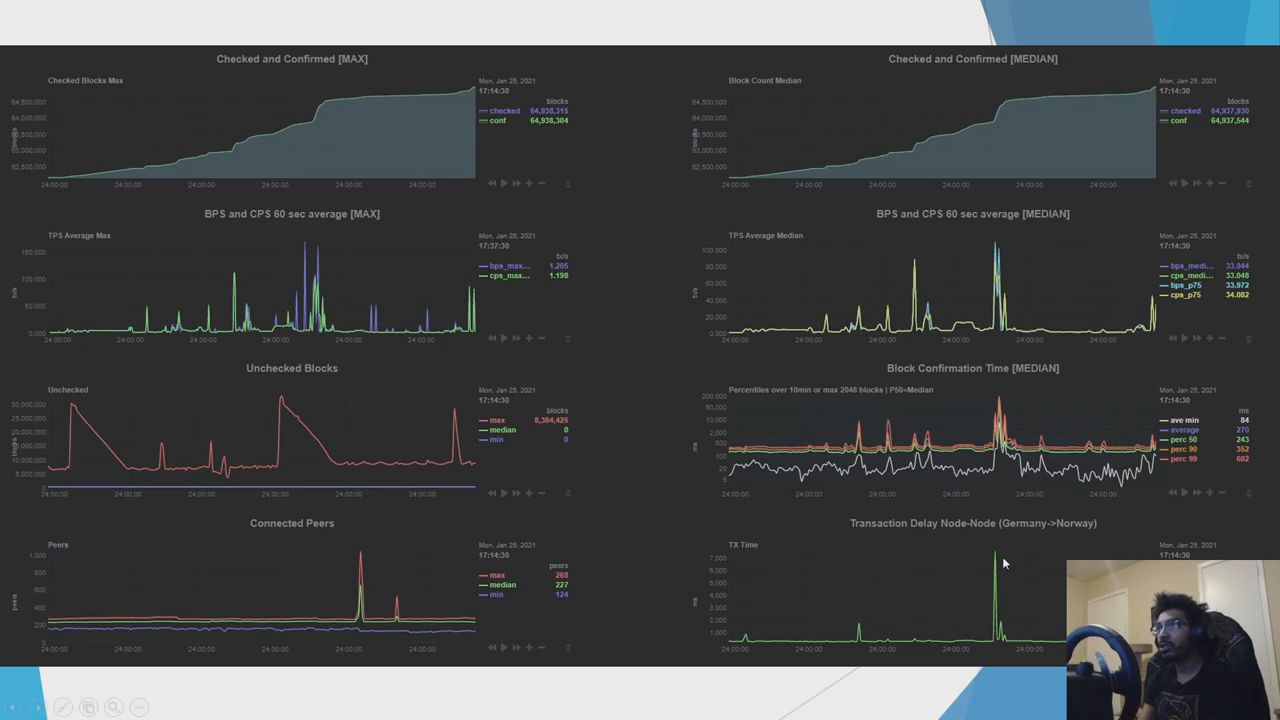
pyautogui.moveTo(1022, 590)
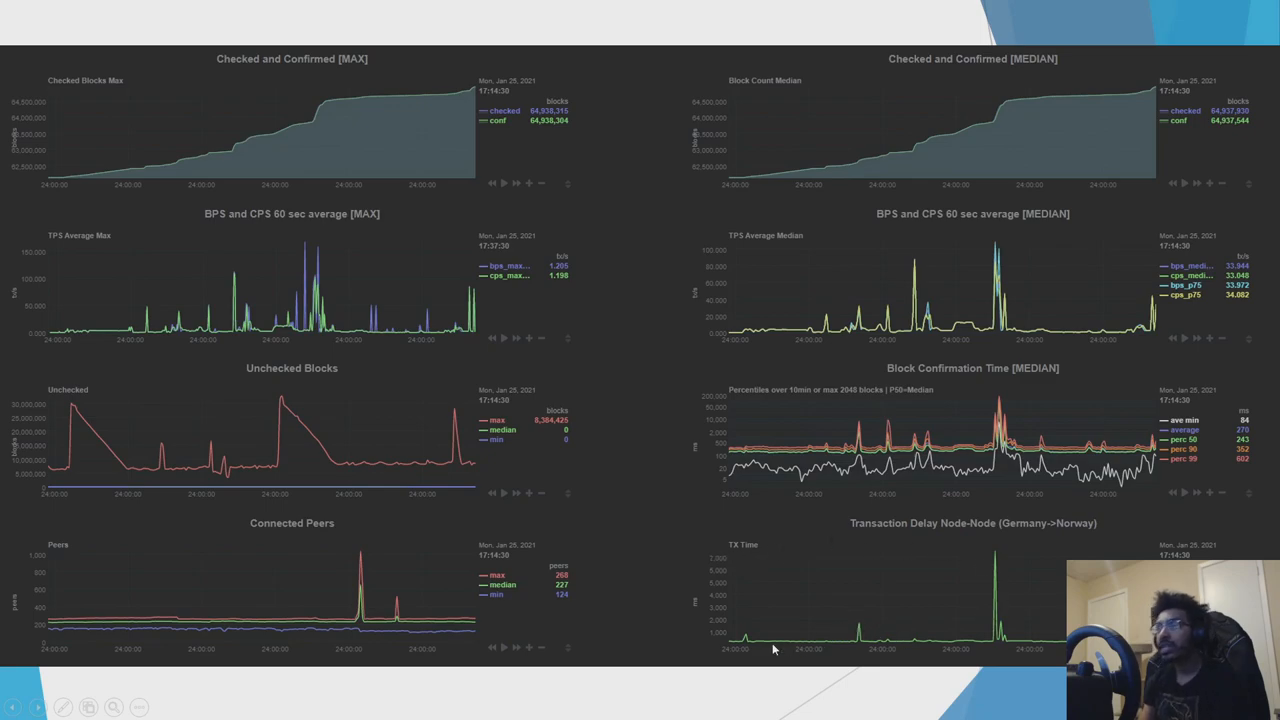
pyautogui.moveTo(1025, 616)
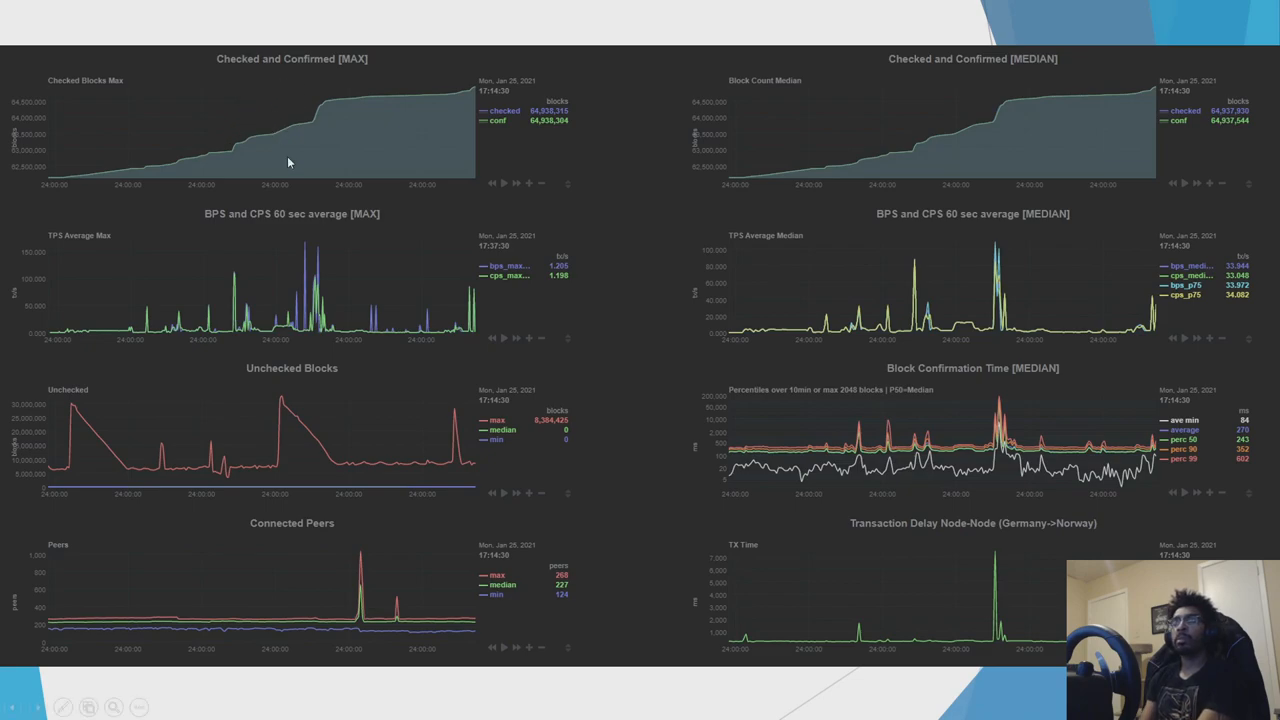
pyautogui.moveTo(912, 537)
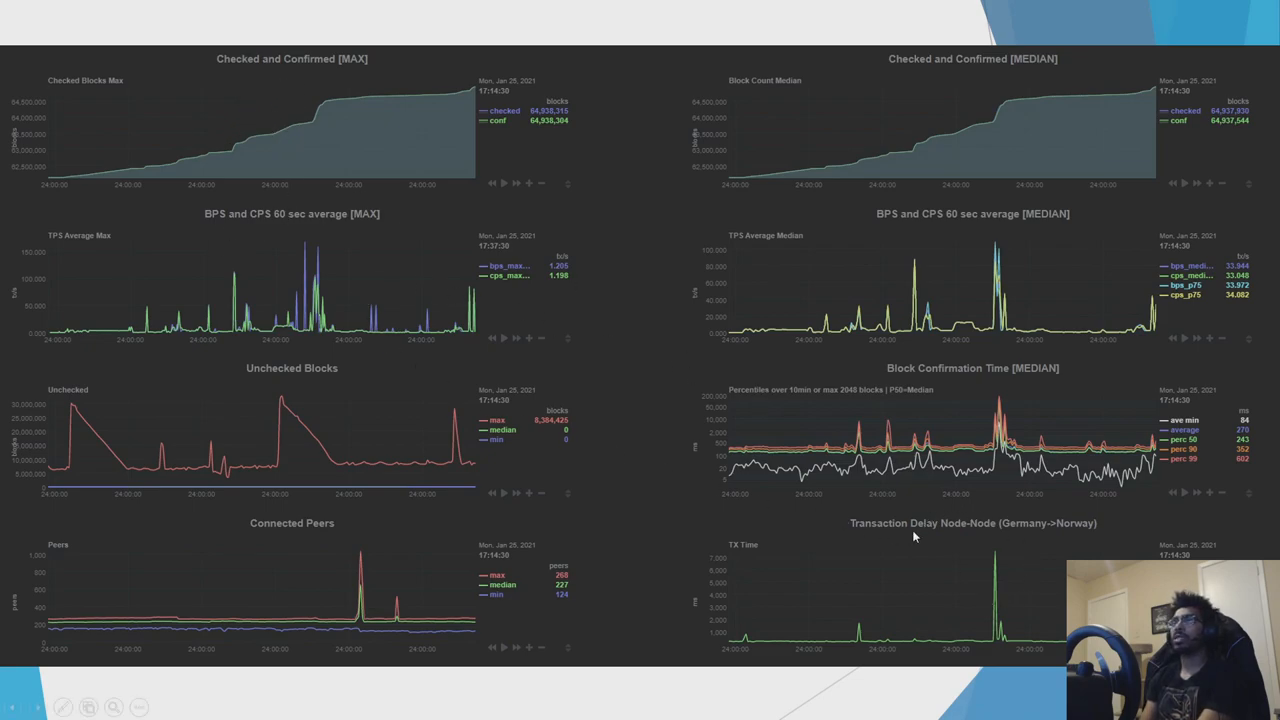
pyautogui.moveTo(210, 225)
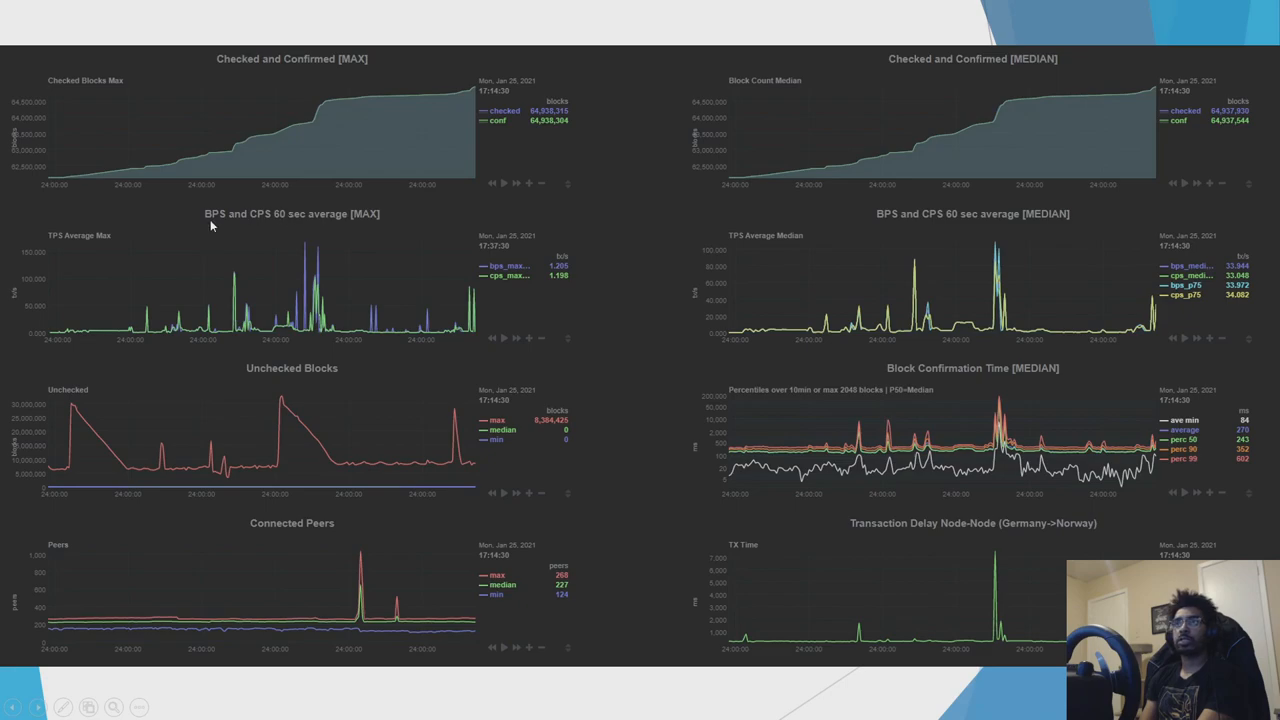
pyautogui.moveTo(543, 316)
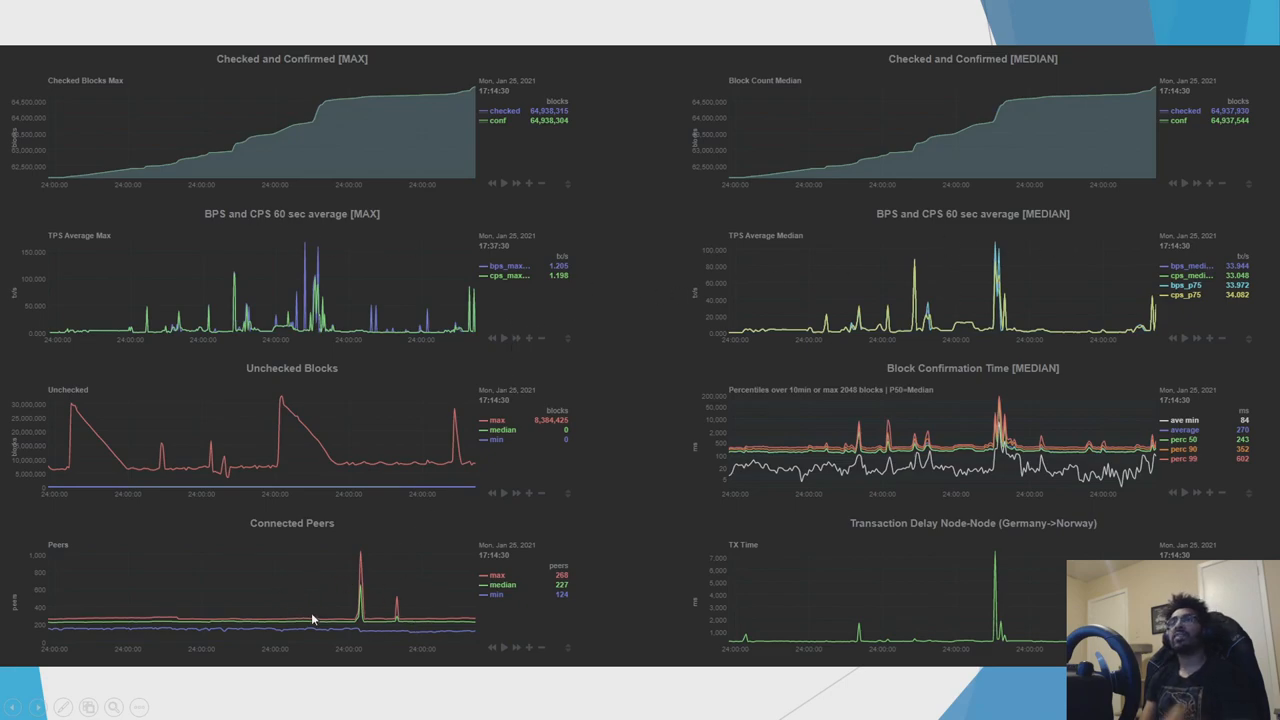
pyautogui.moveTo(343, 617)
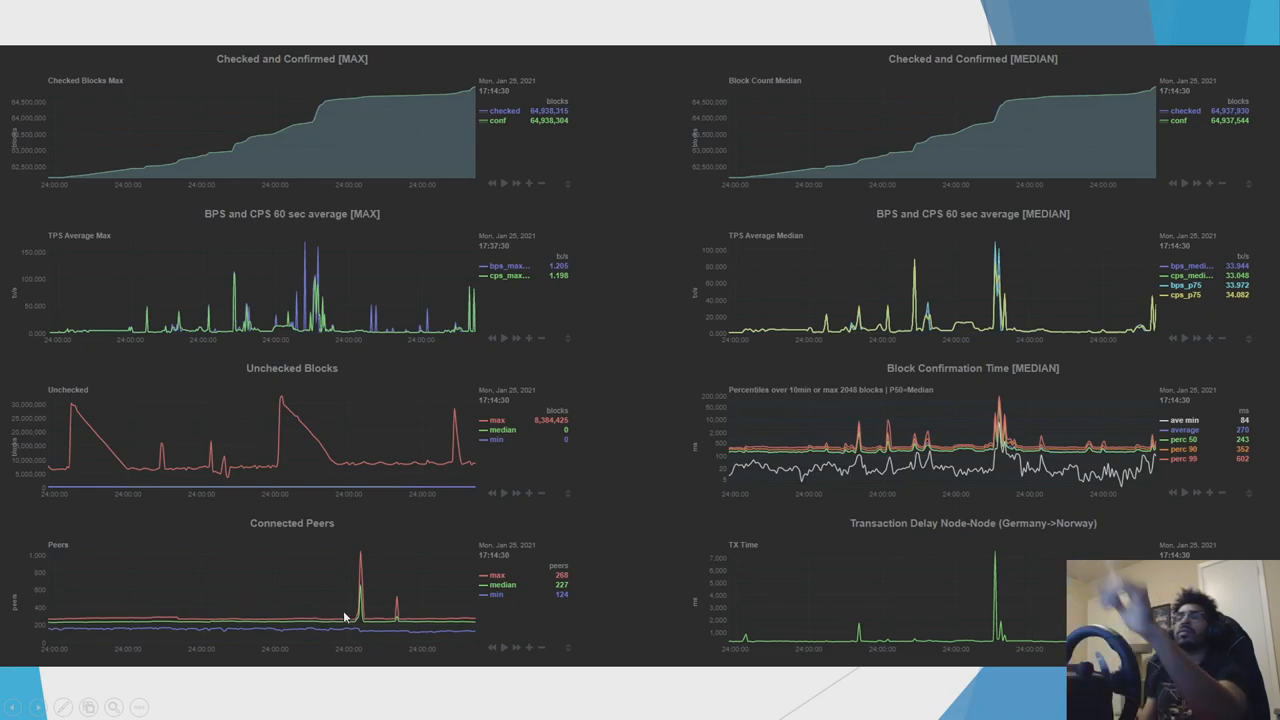
pyautogui.moveTo(372, 630)
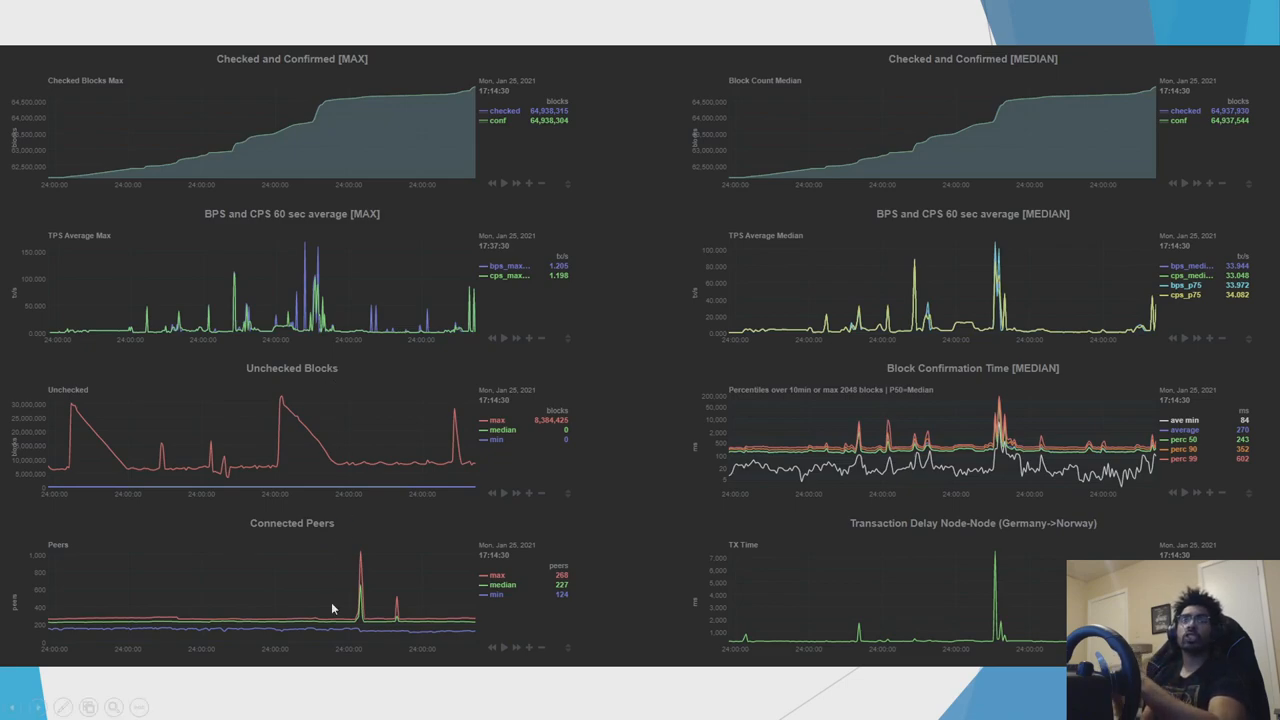
pyautogui.moveTo(270, 611)
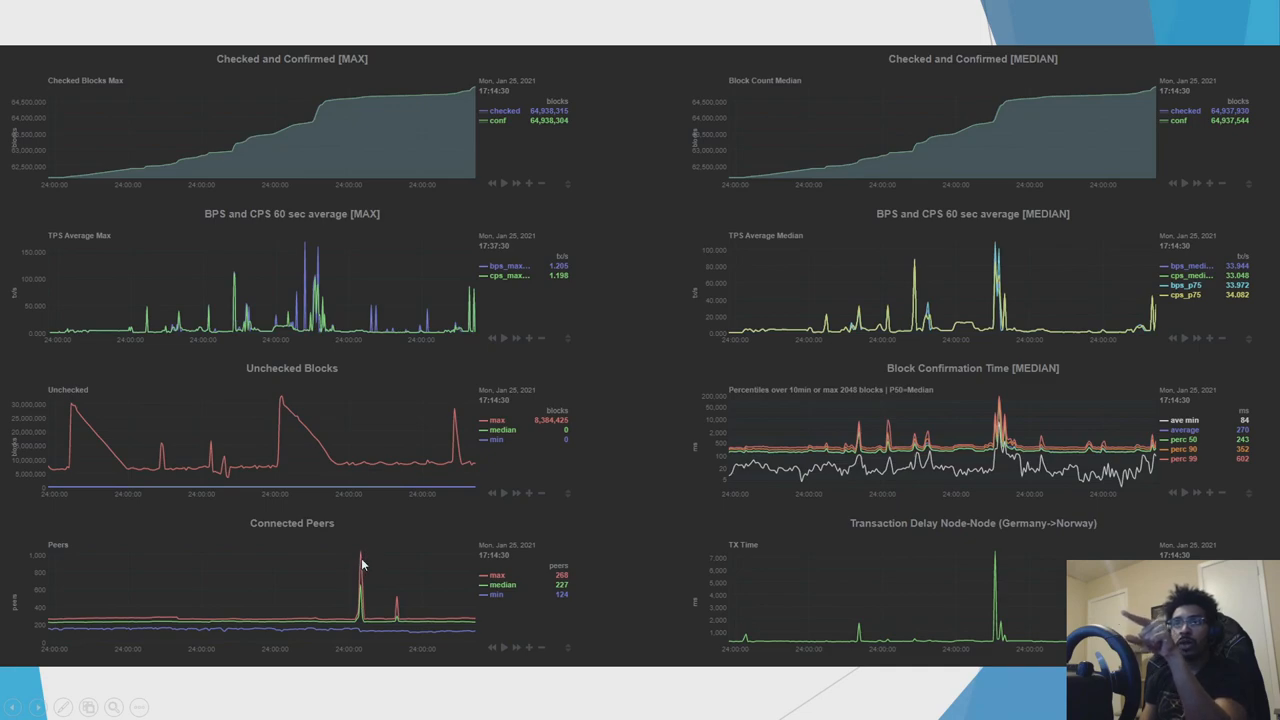
pyautogui.moveTo(372, 564)
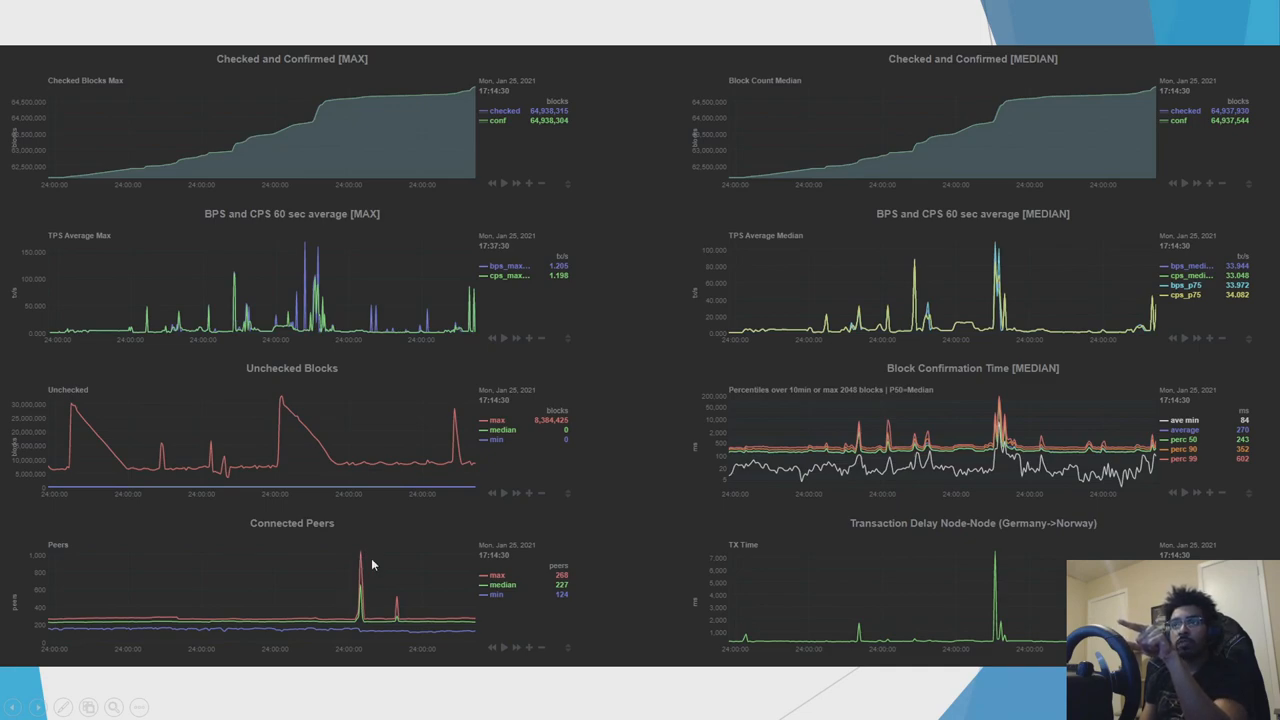
pyautogui.moveTo(362, 565)
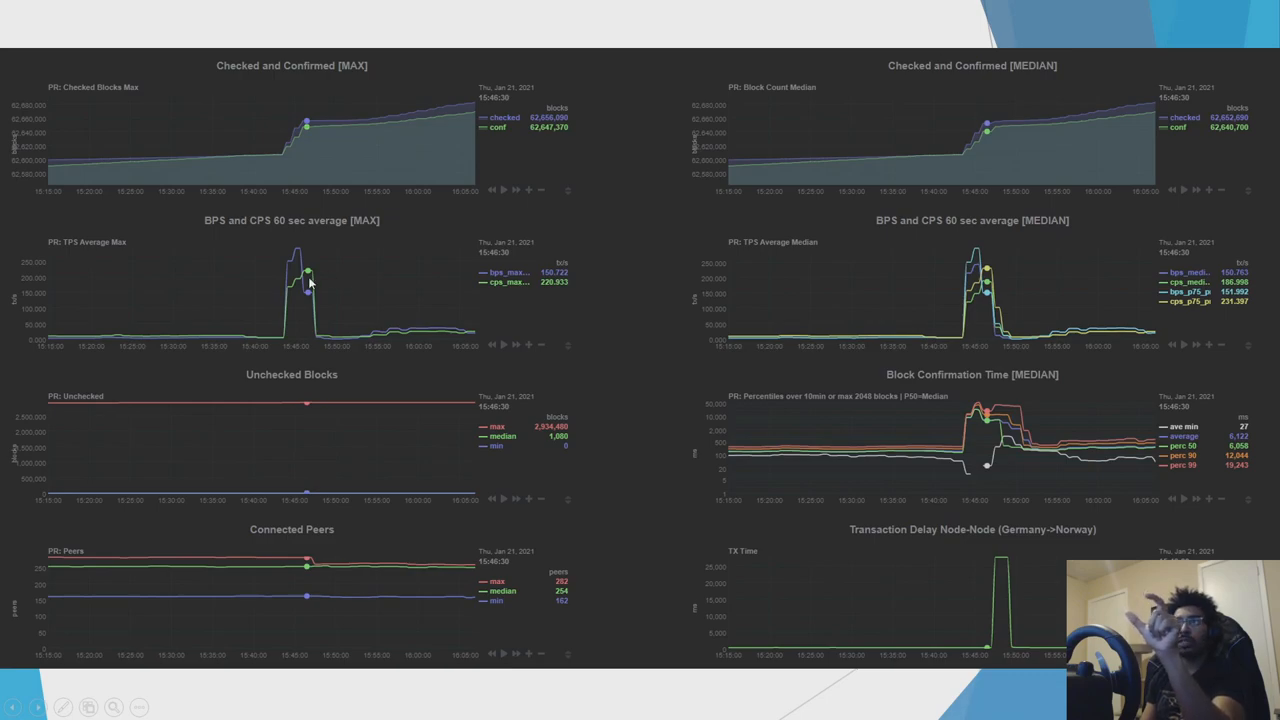
pyautogui.moveTo(290, 287)
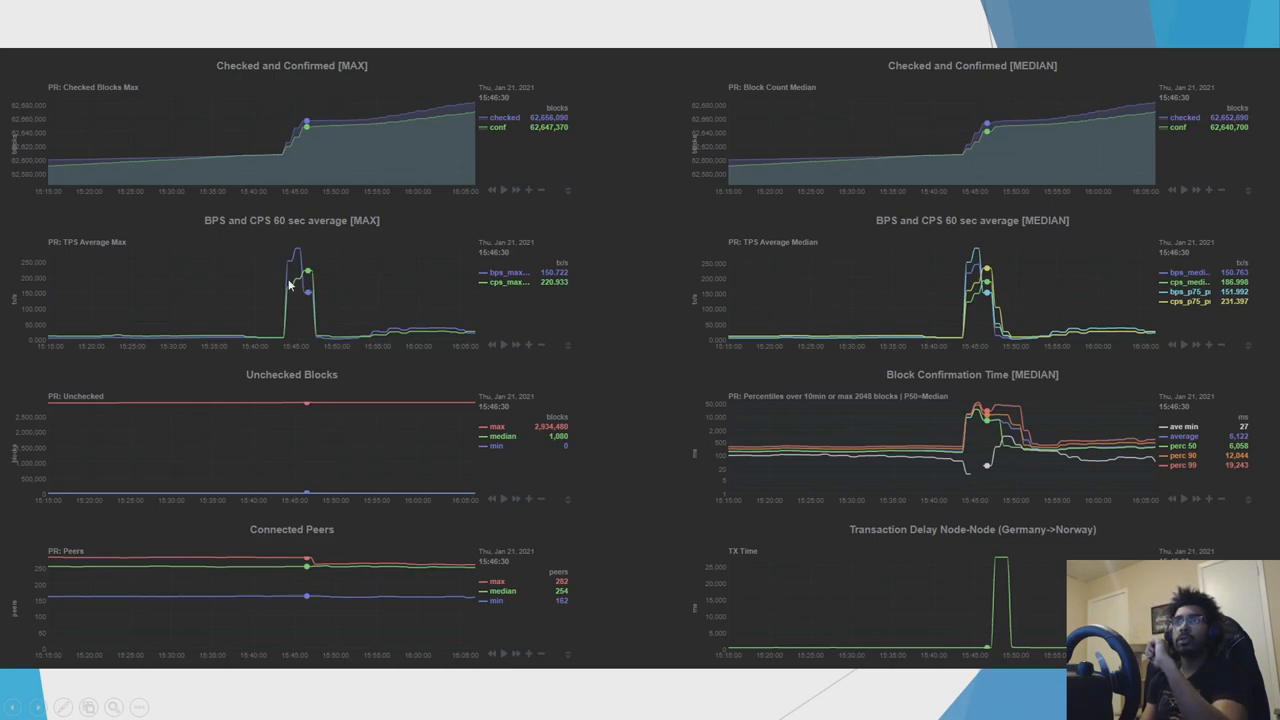
pyautogui.moveTo(293, 250)
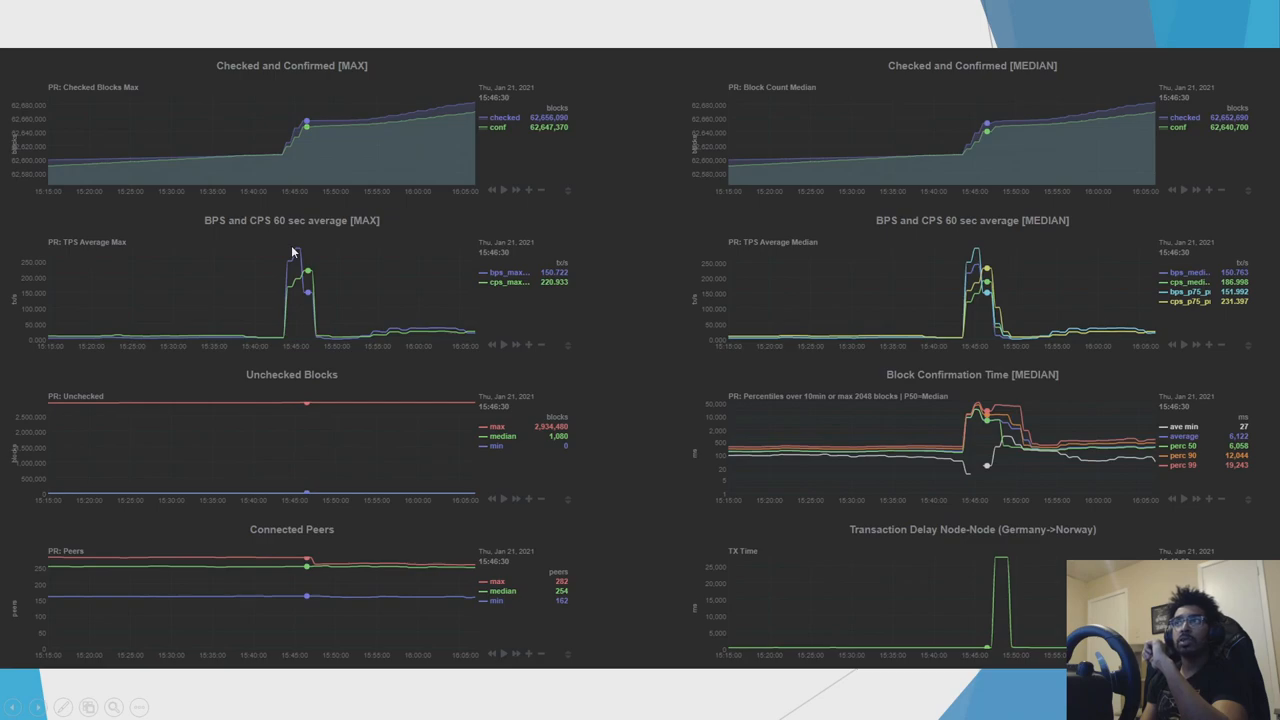
pyautogui.moveTo(275, 289)
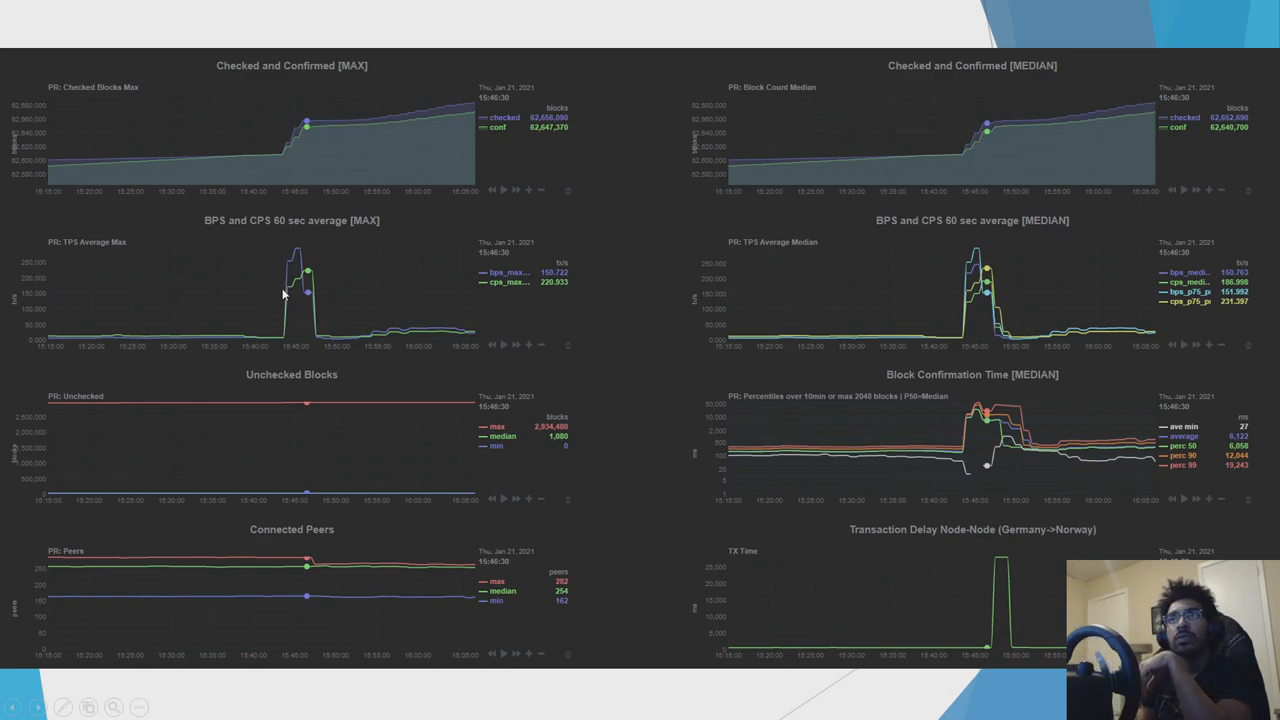
pyautogui.moveTo(288, 295)
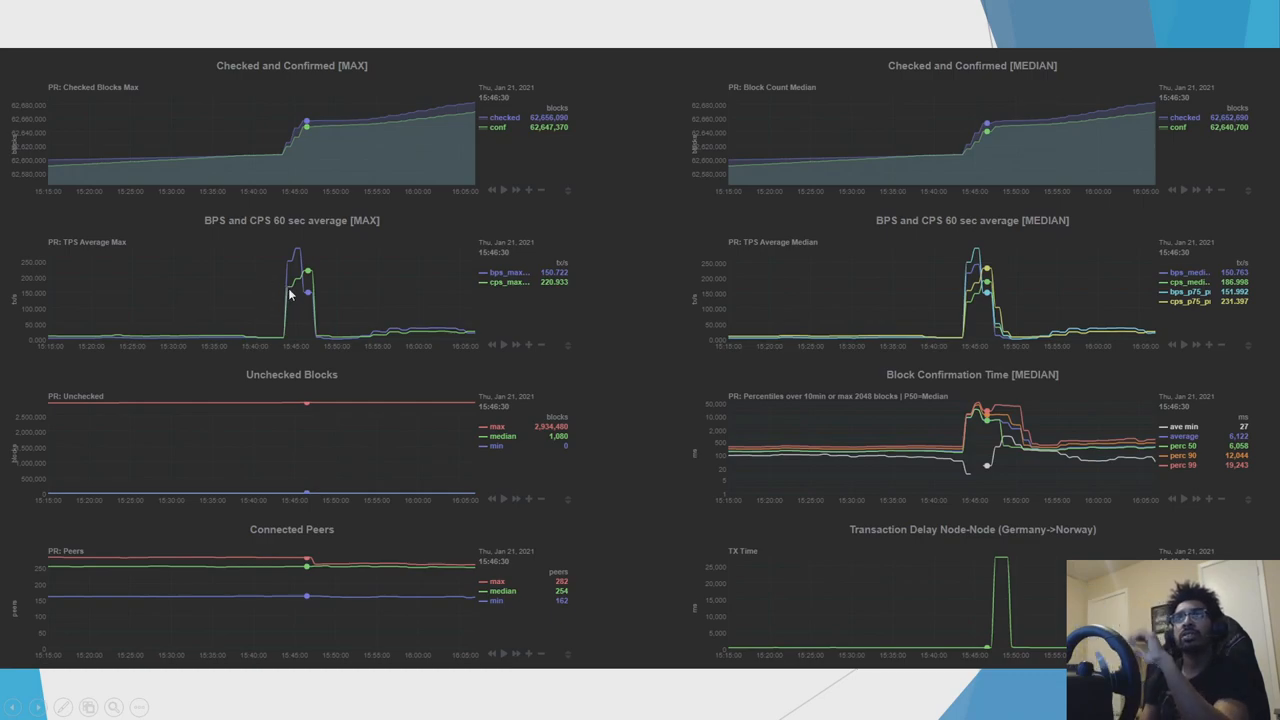
pyautogui.moveTo(391, 245)
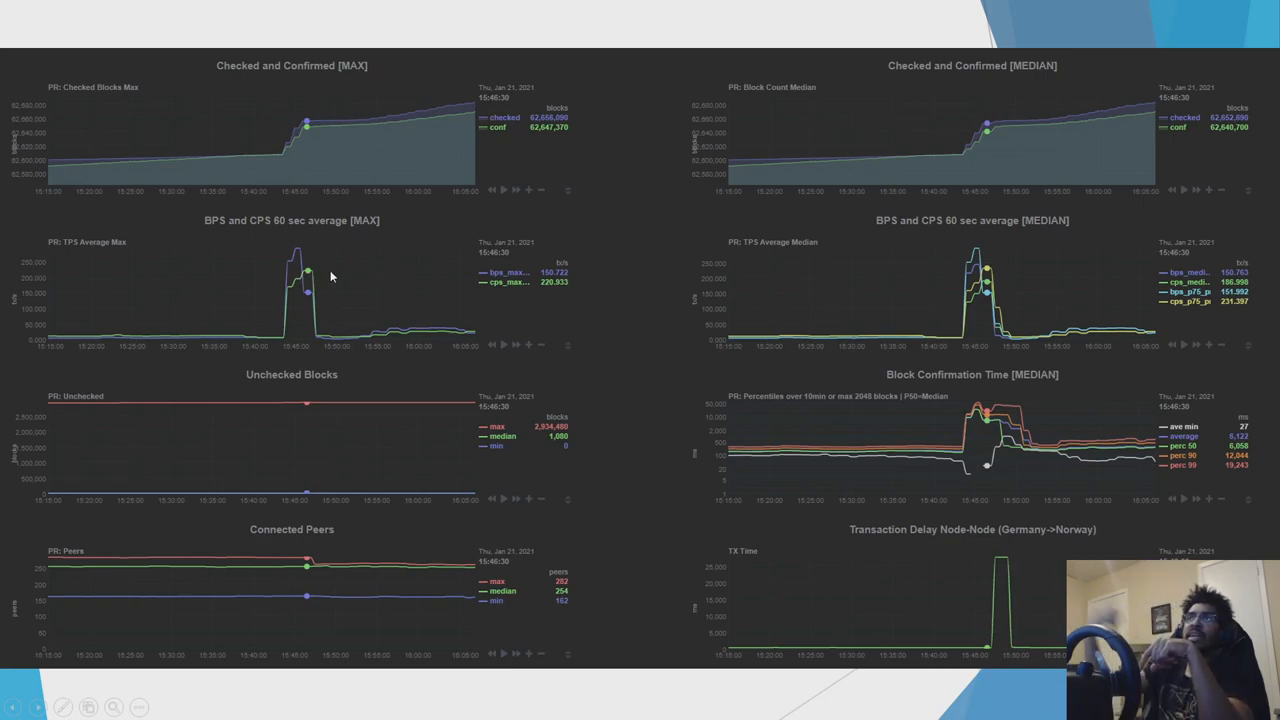
pyautogui.moveTo(208, 417)
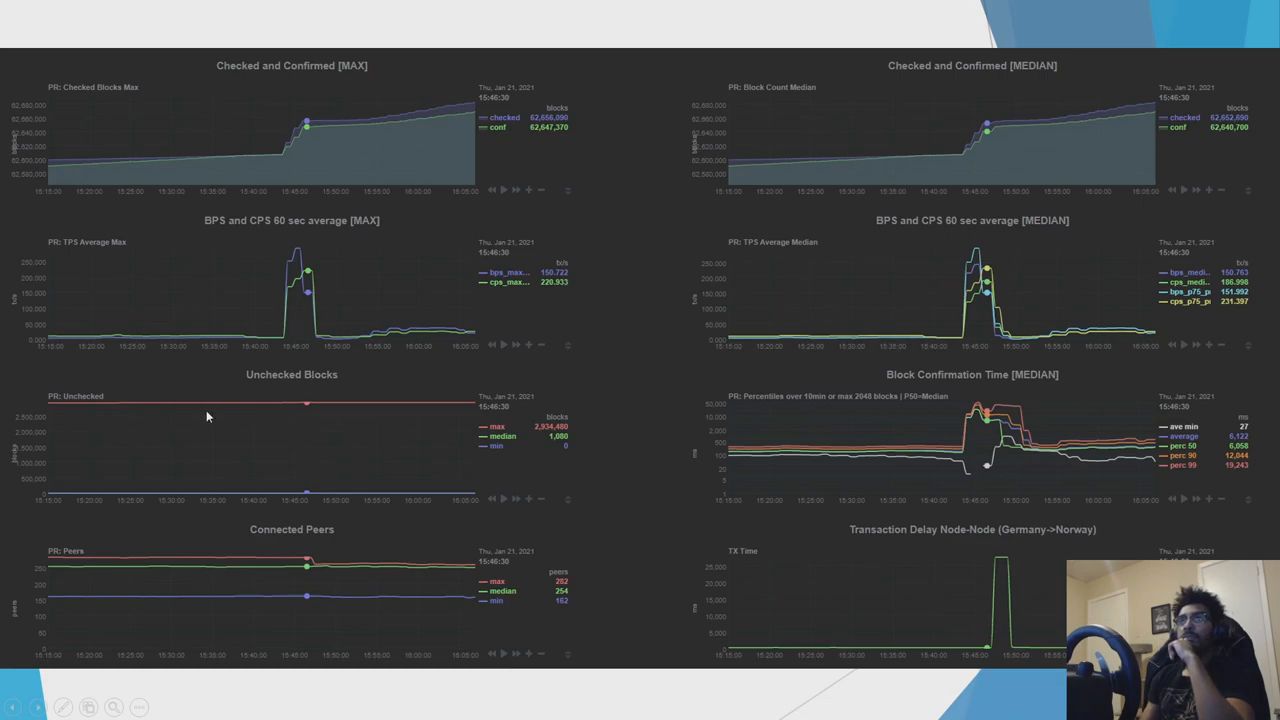
pyautogui.moveTo(64, 590)
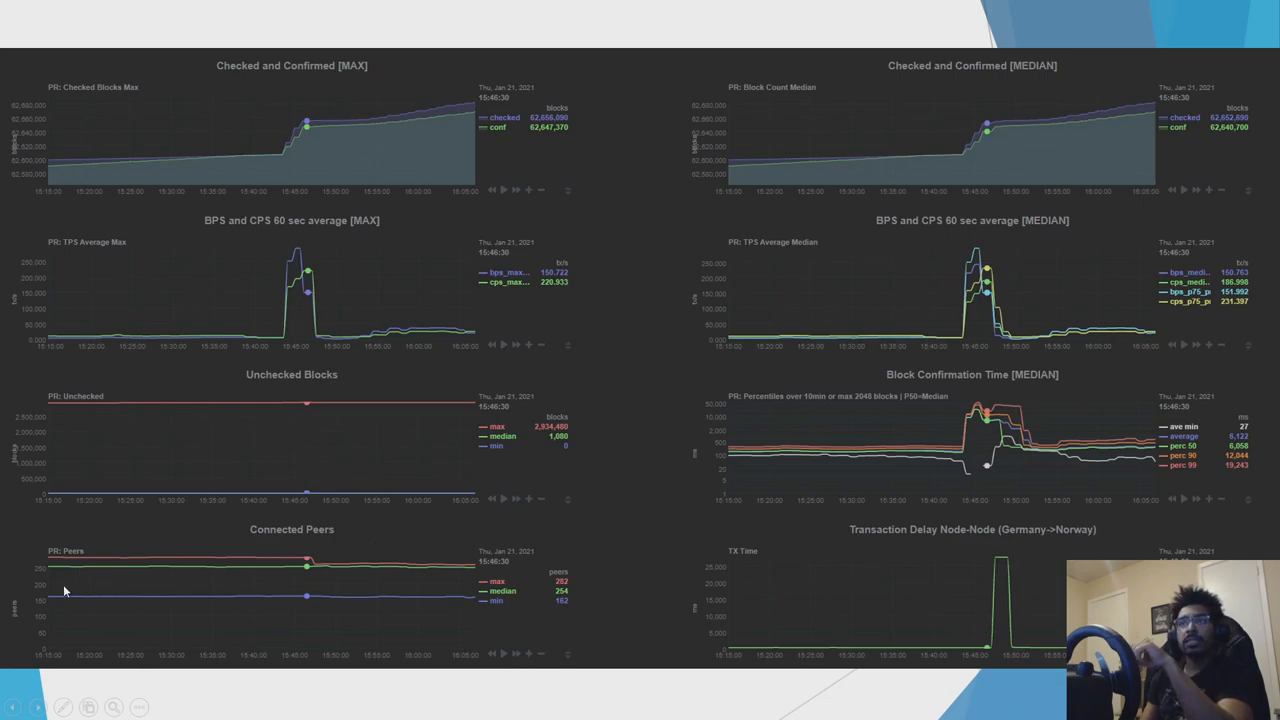
pyautogui.moveTo(443, 611)
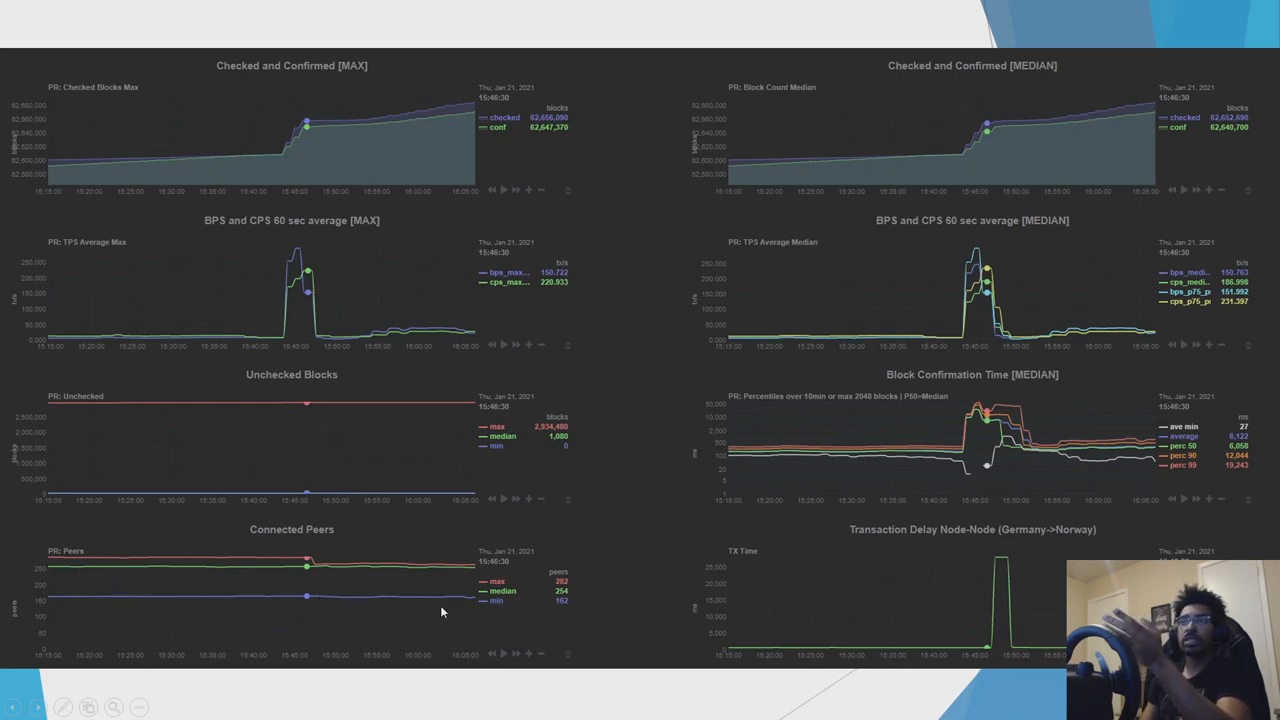
pyautogui.moveTo(438, 617)
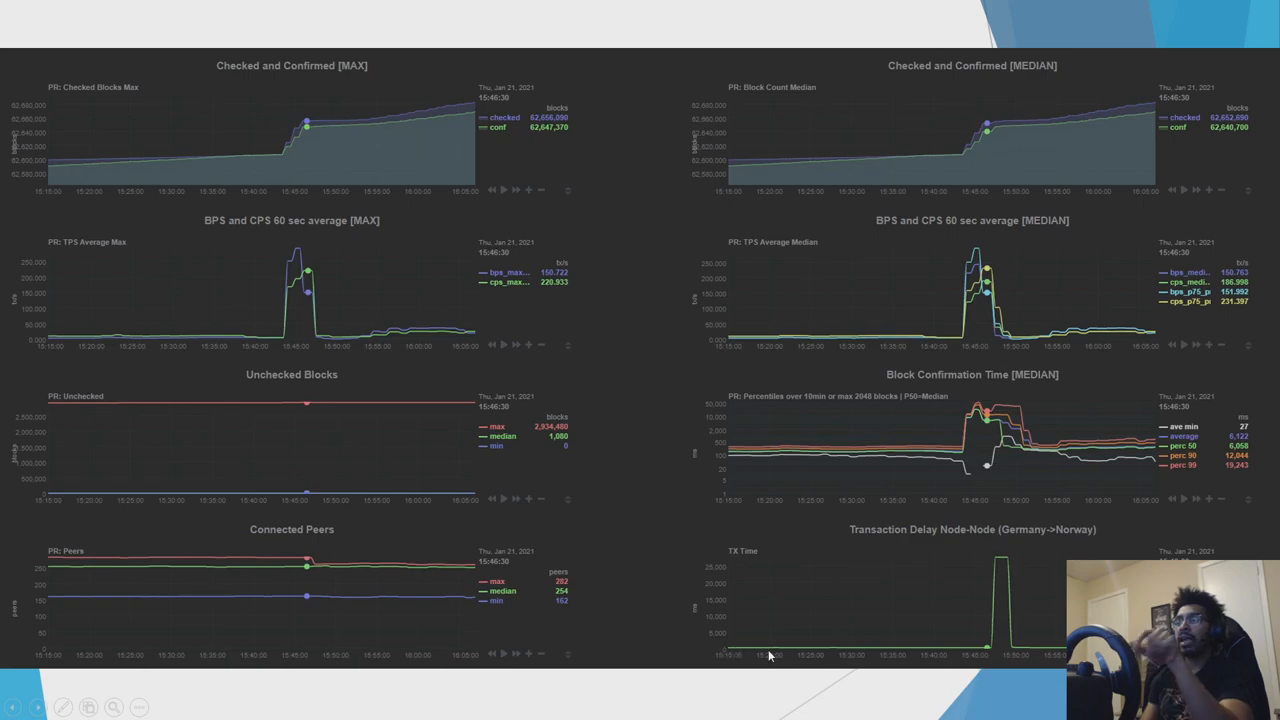
pyautogui.moveTo(782, 653)
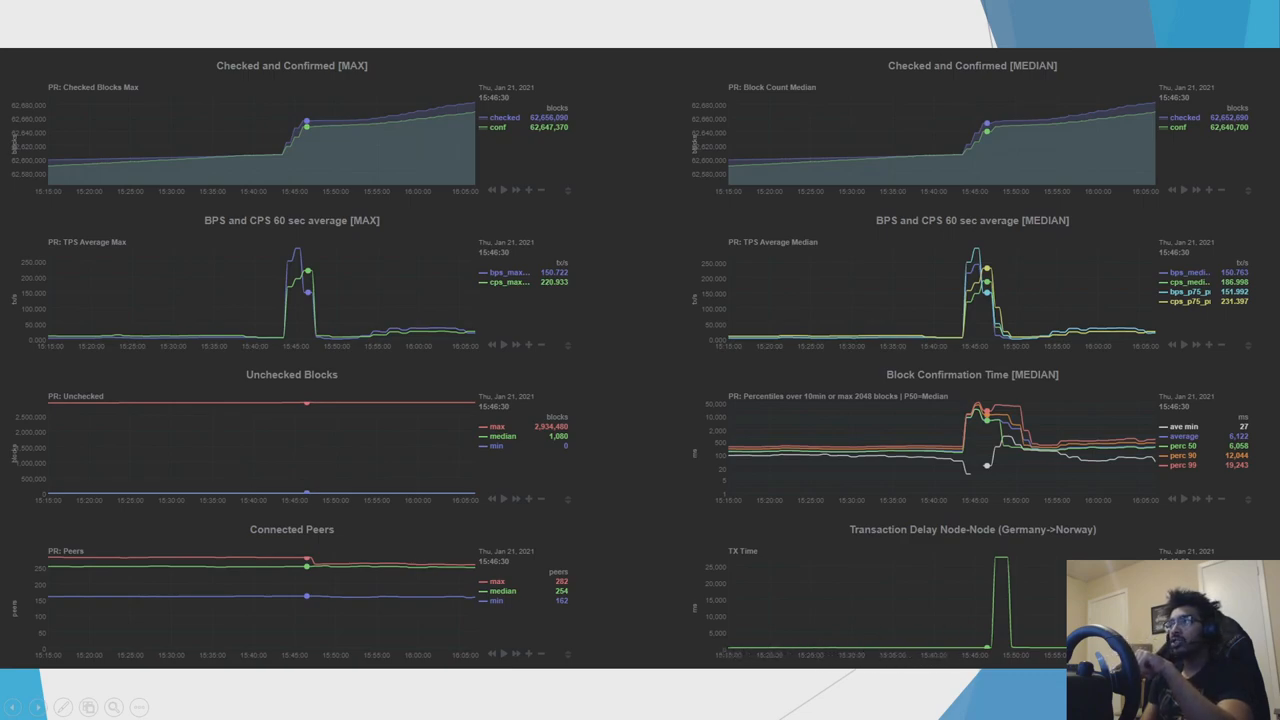
pyautogui.moveTo(797, 655)
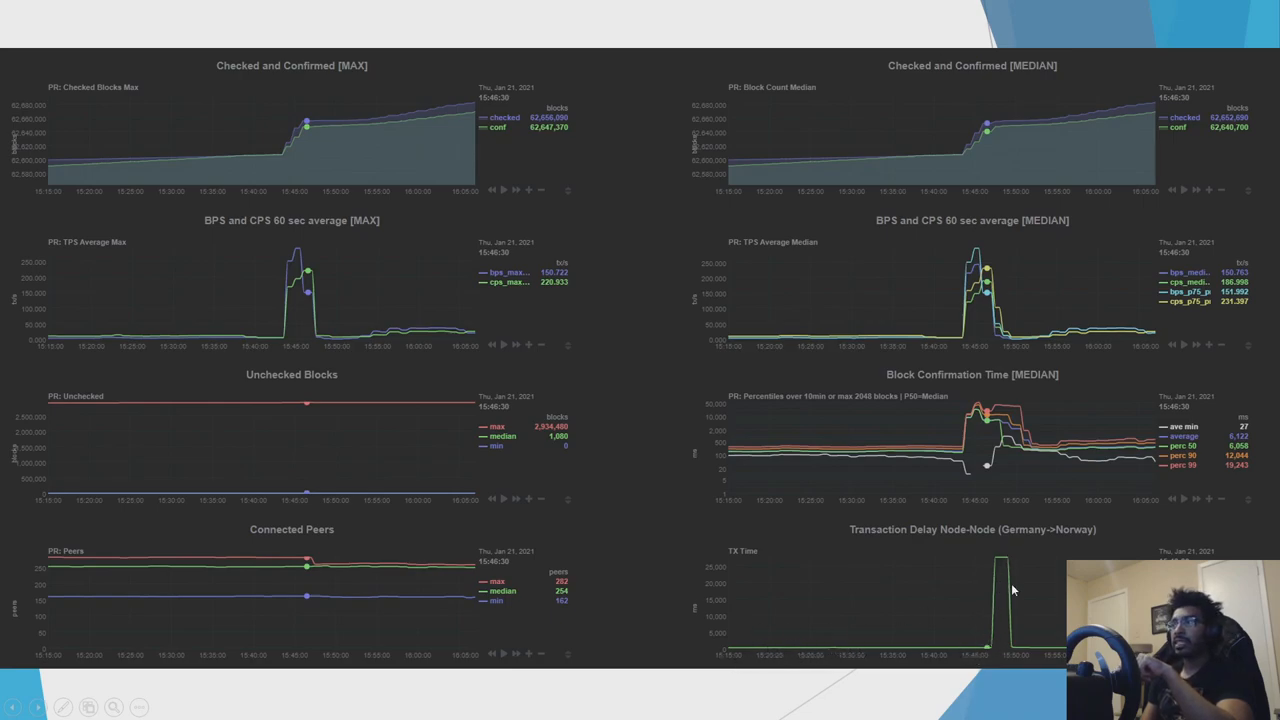
pyautogui.moveTo(1008, 568)
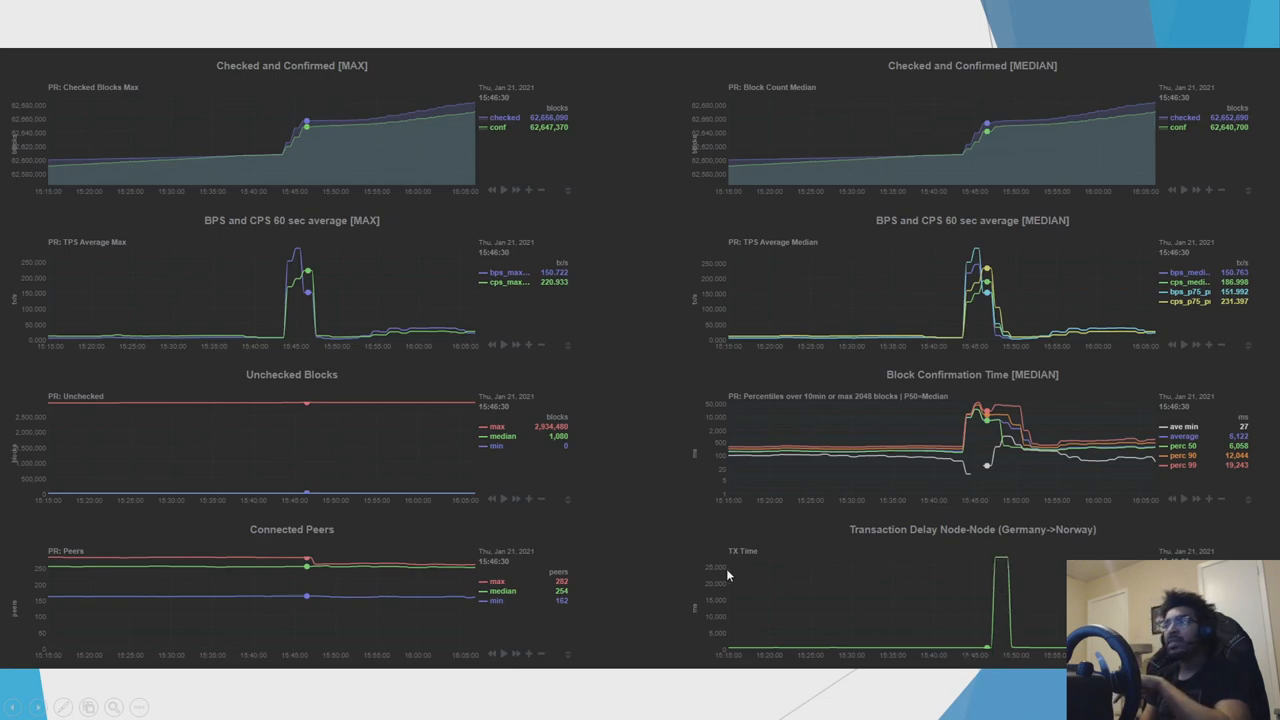
pyautogui.moveTo(1022, 573)
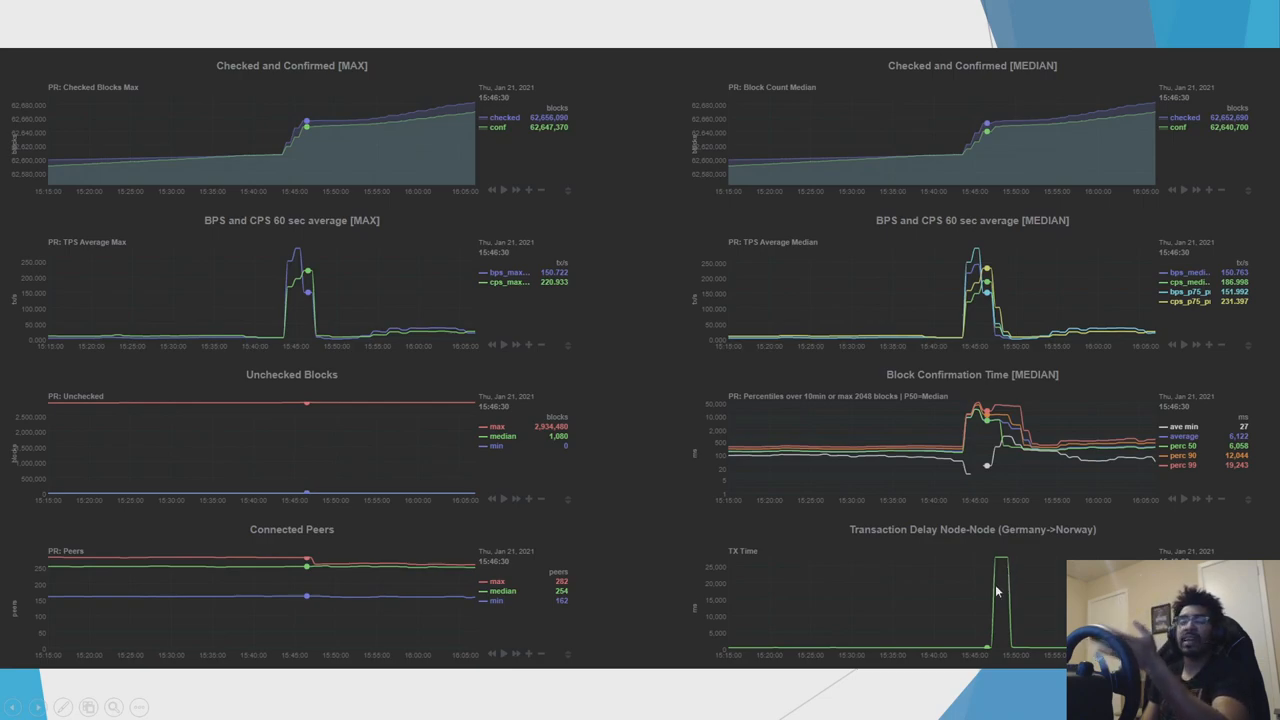
pyautogui.moveTo(990, 535)
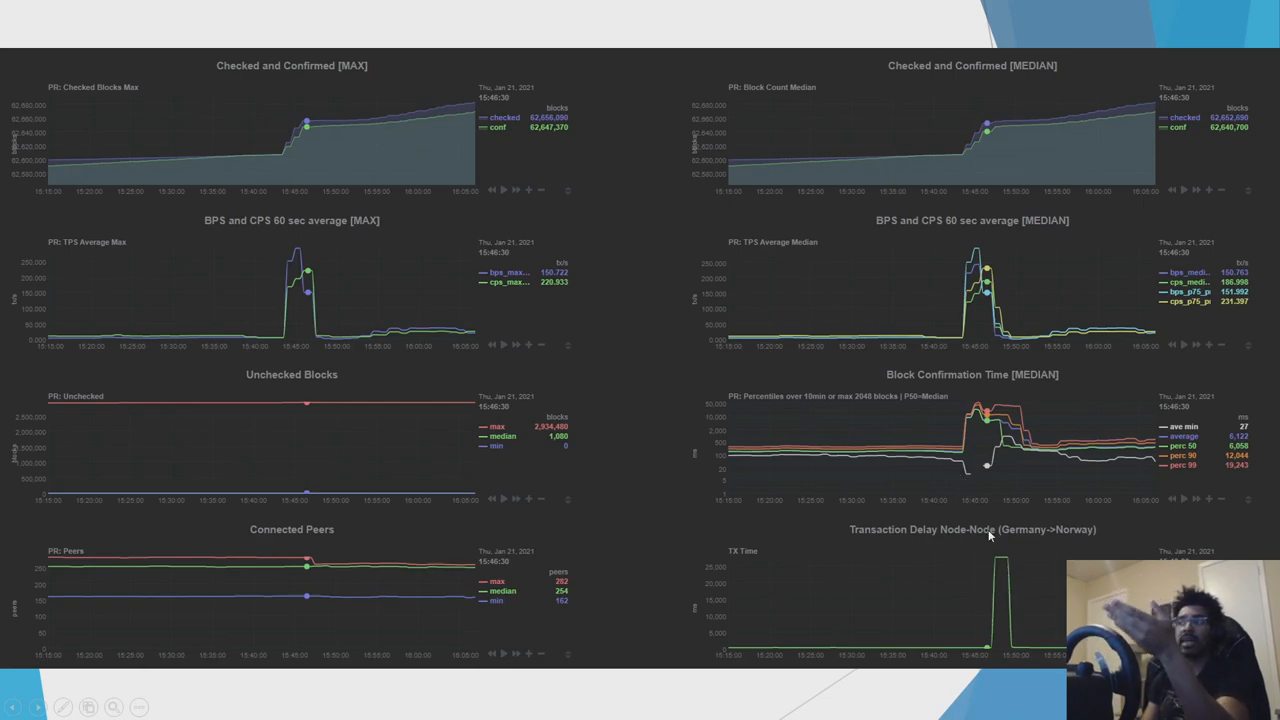
pyautogui.moveTo(990, 603)
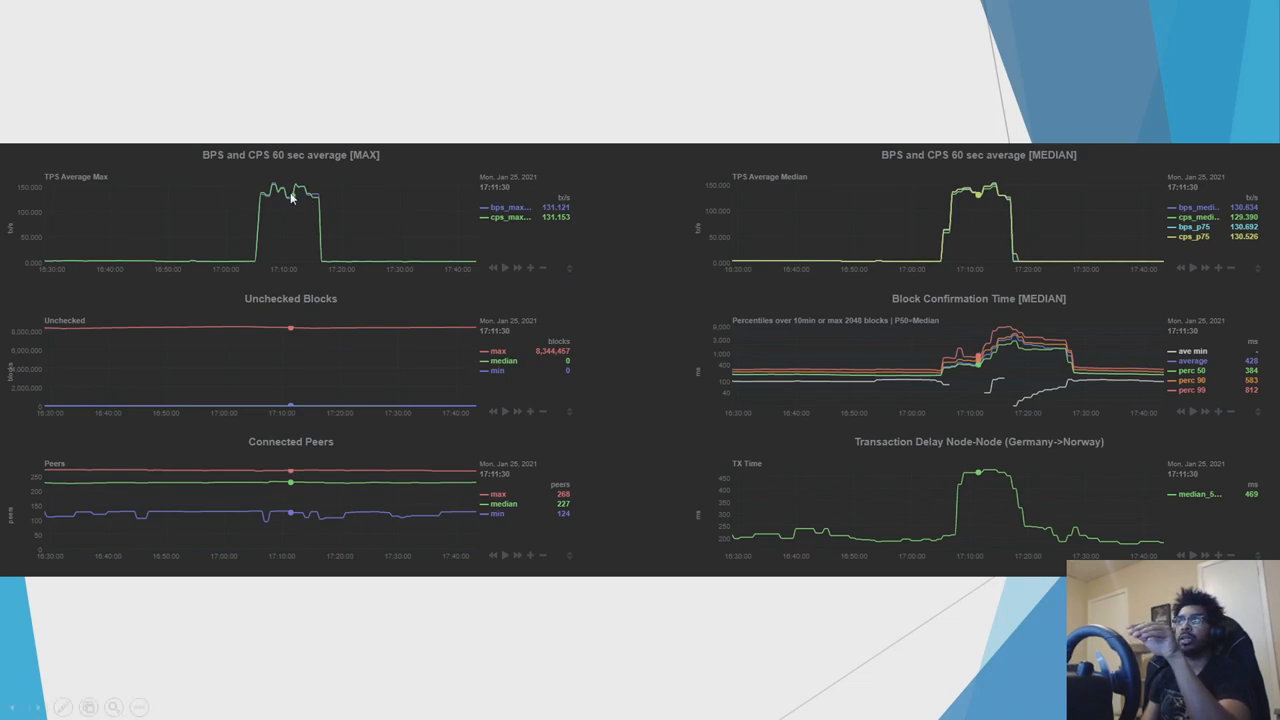
pyautogui.moveTo(950, 485)
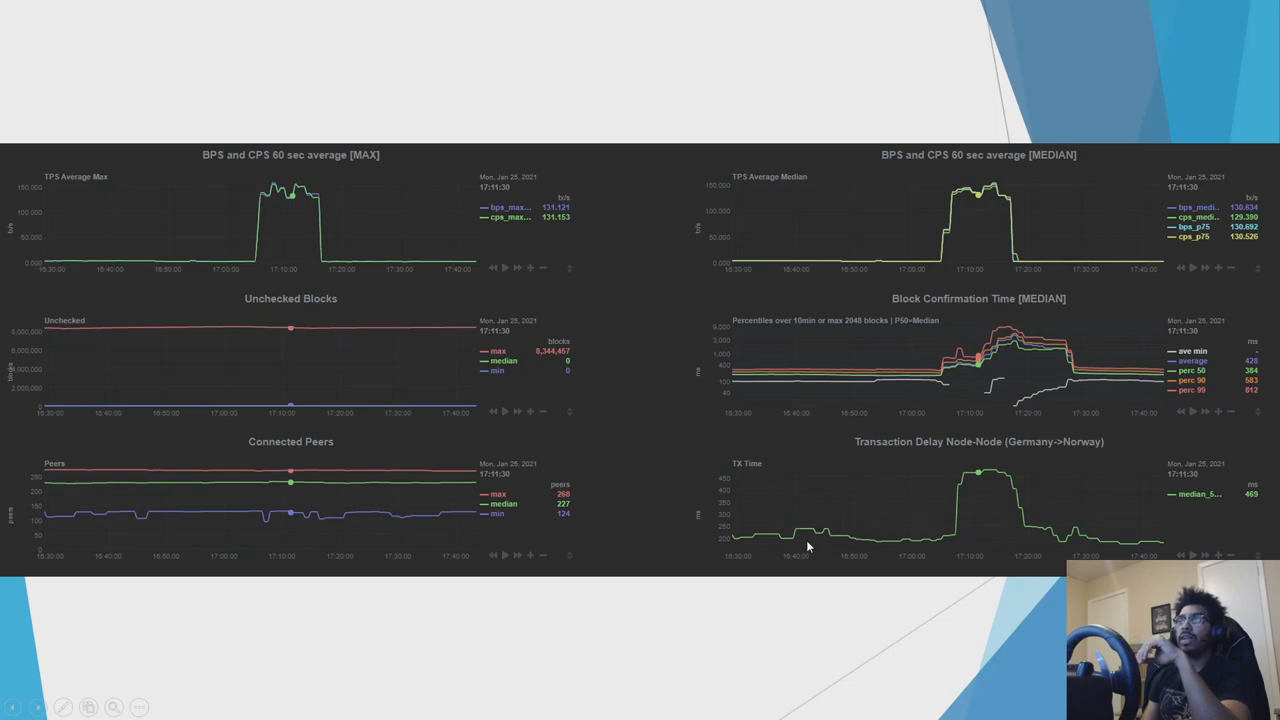
pyautogui.moveTo(717, 498)
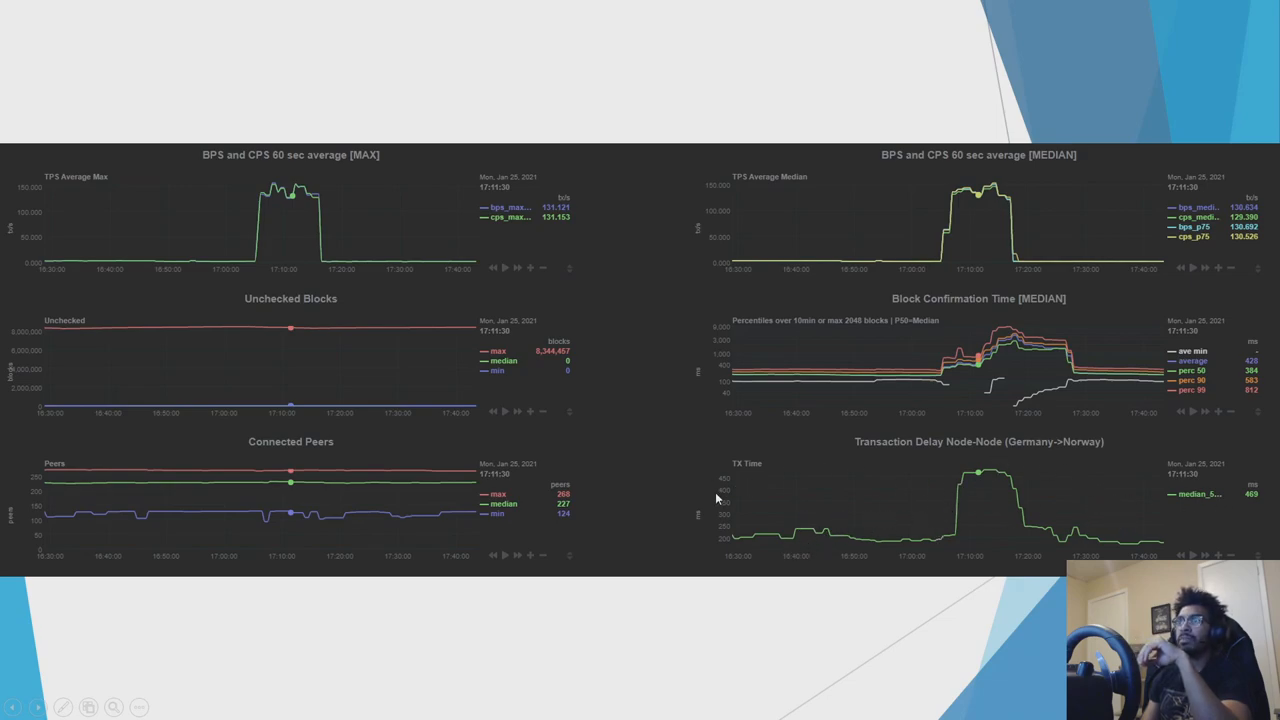
pyautogui.moveTo(760, 531)
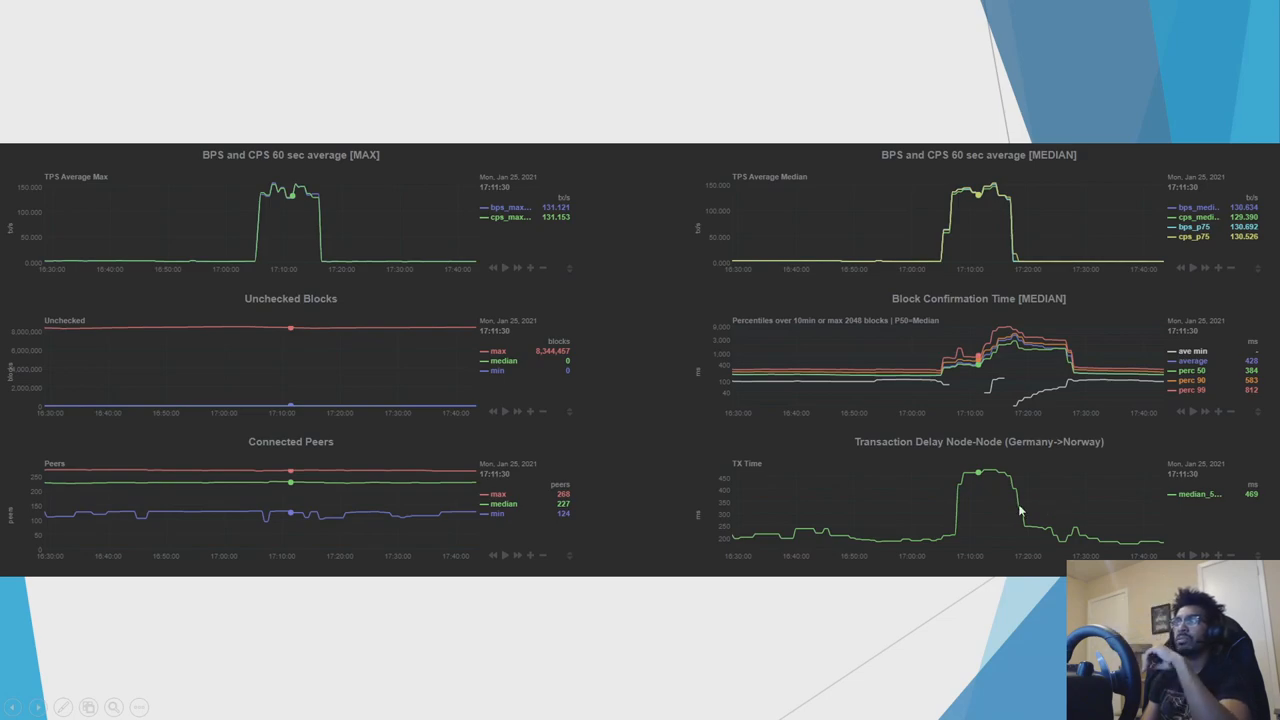
pyautogui.moveTo(912, 360)
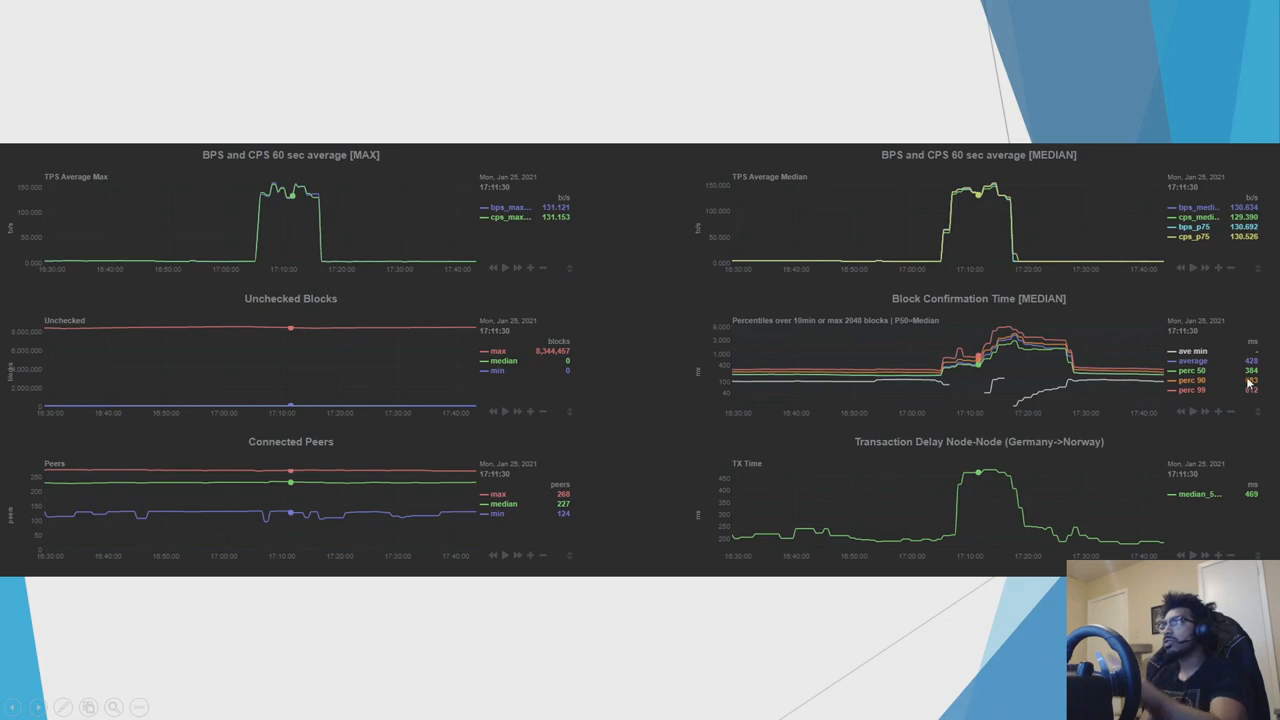
pyautogui.moveTo(800, 344)
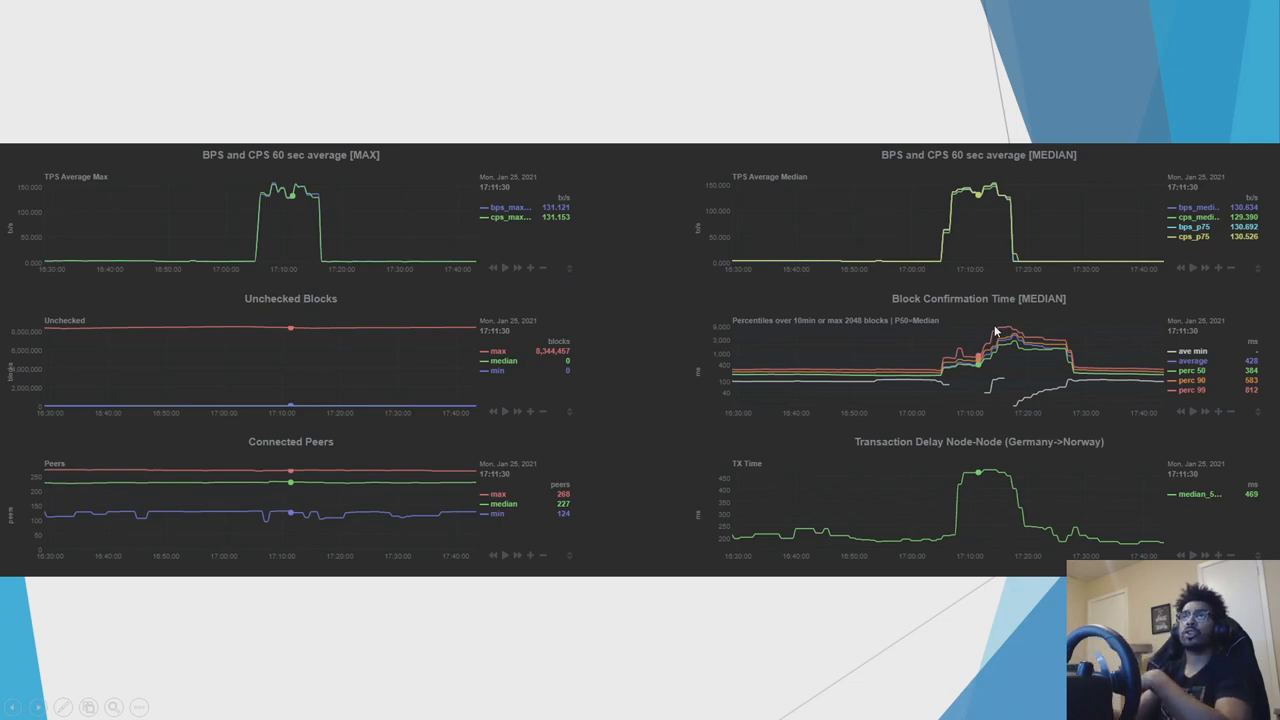
pyautogui.moveTo(745, 197)
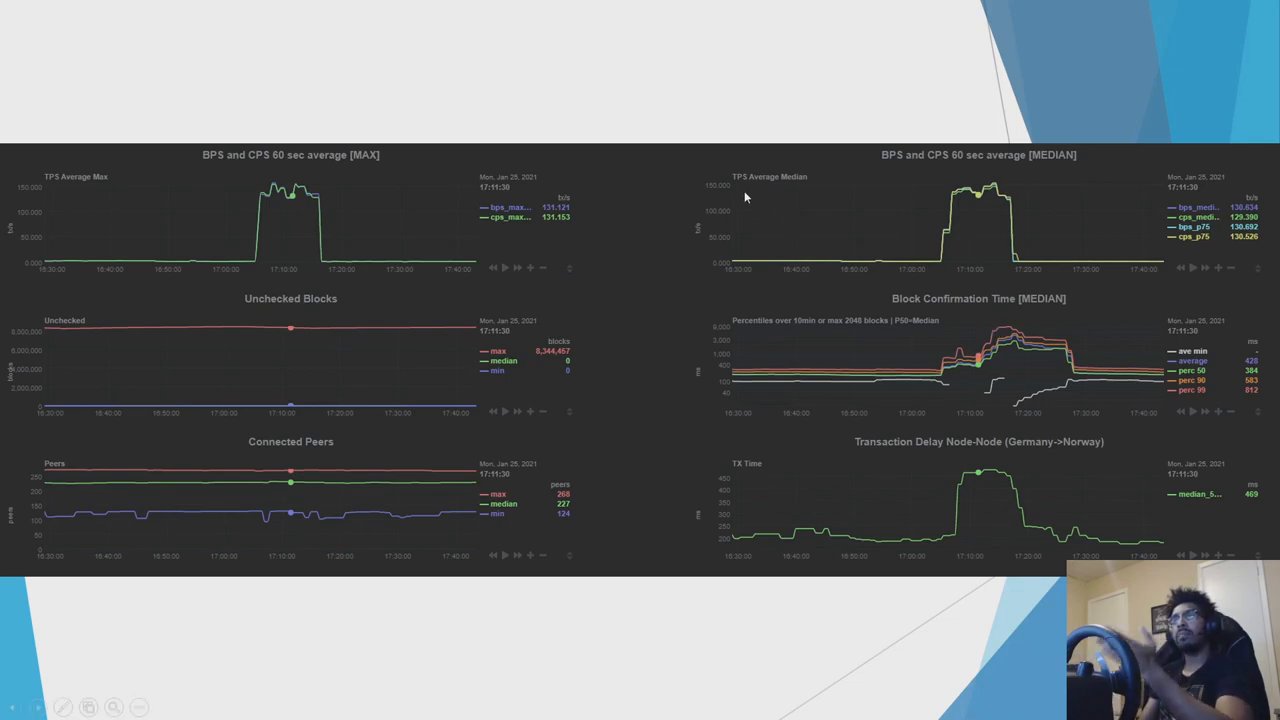